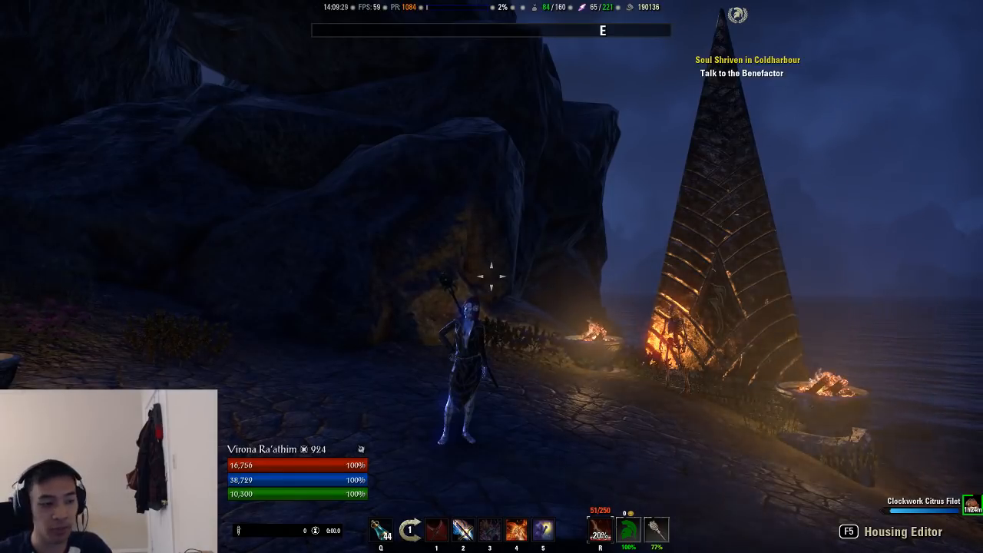
Step: Bring up the inventory with the equipped Mother's Sorrow ring and Inferno Staff set bonuses
{"action": "key", "text": "i"}
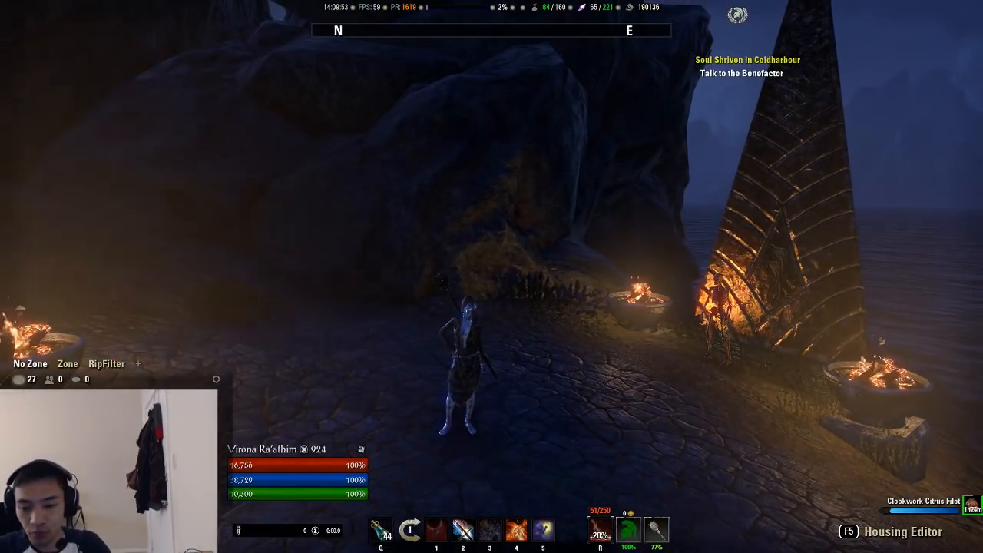
{"action": "key", "text": "i"}
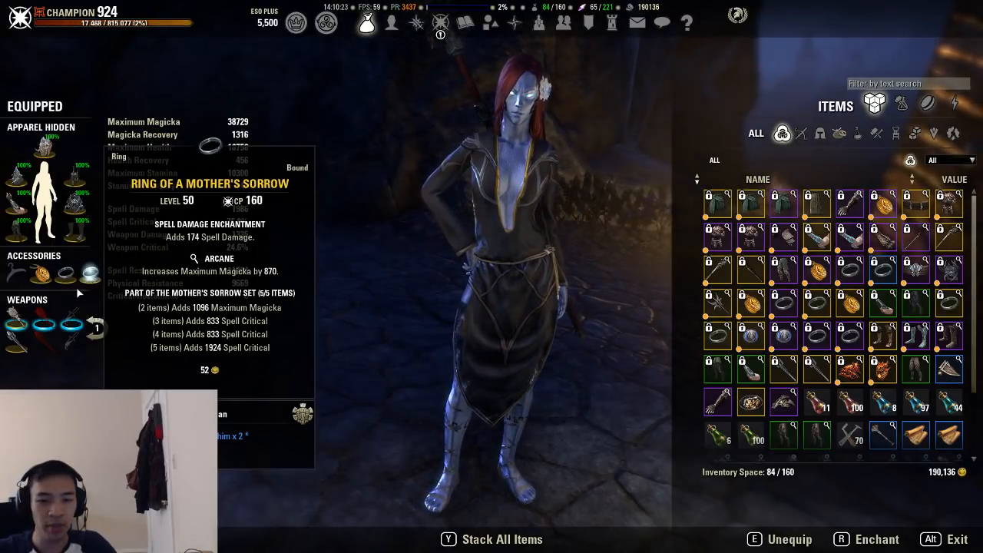
{"action": "mouse_move", "coordinate": [15, 322]}
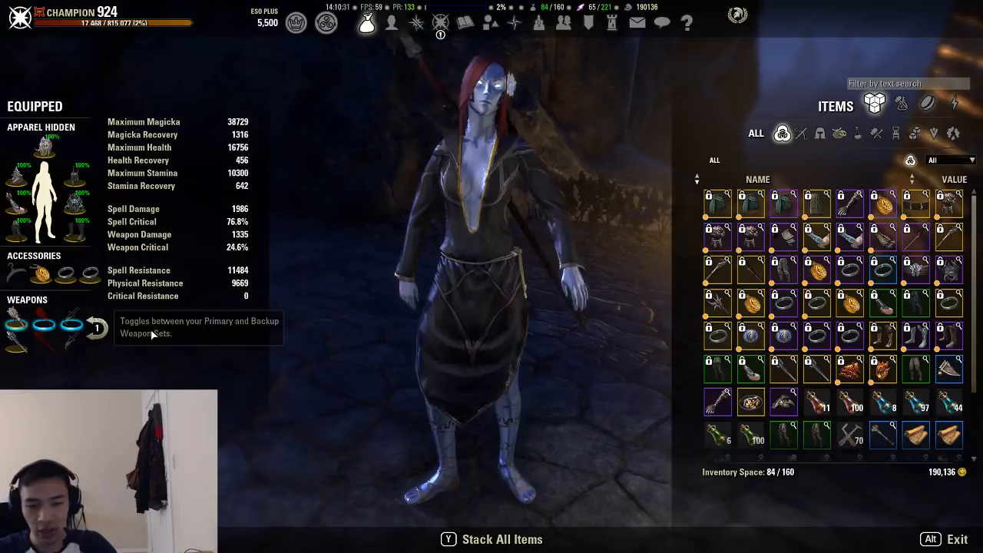
{"action": "mouse_move", "coordinate": [16, 322]}
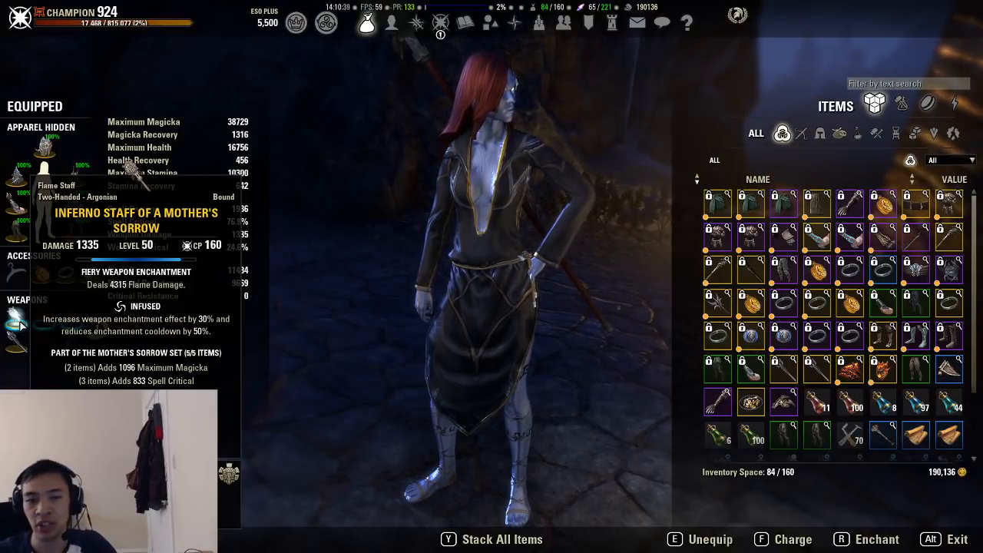
{"action": "mouse_move", "coordinate": [392, 23]}
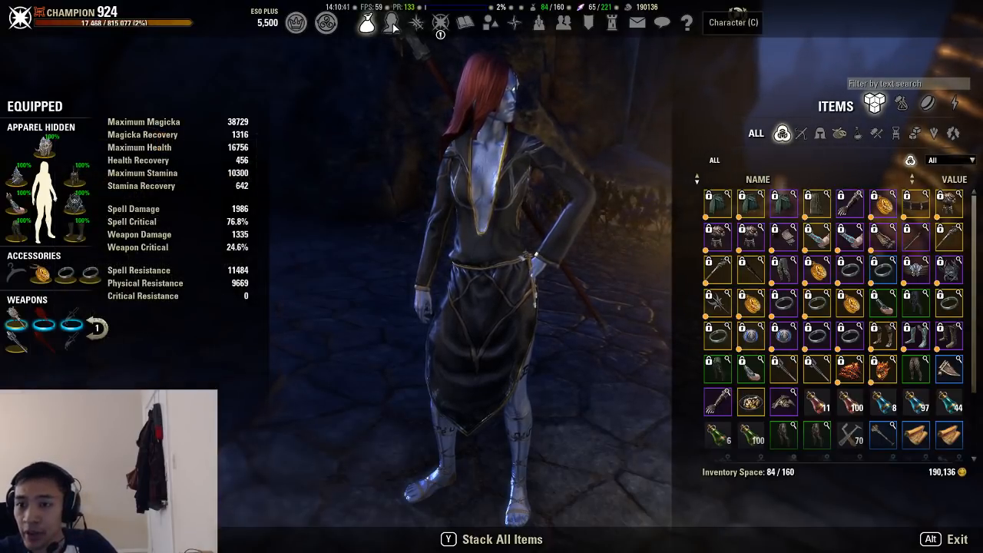
Step: Show Virona's character sheet with the Boon: The Thief critical strike effect
{"action": "left_click", "coordinate": [391, 23]}
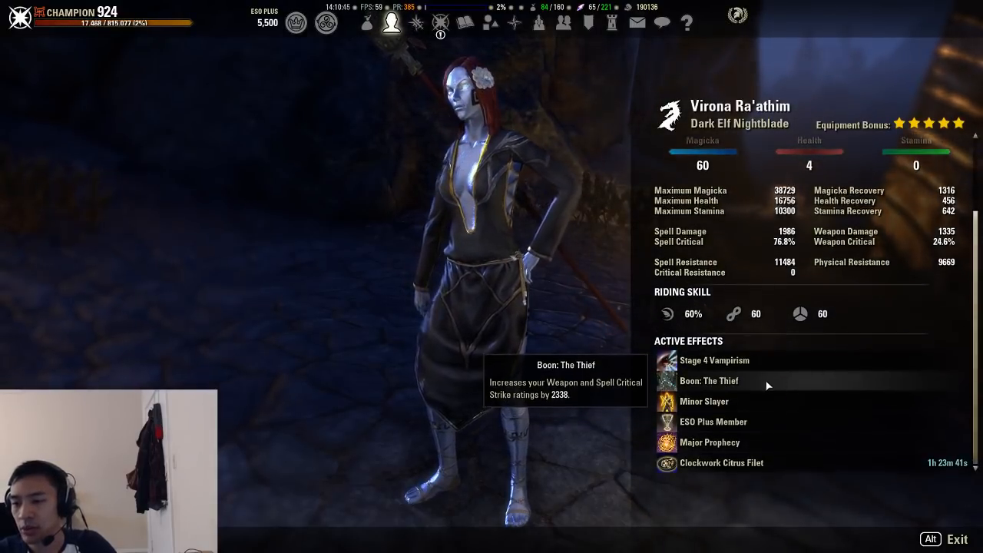
{"action": "mouse_move", "coordinate": [736, 473]}
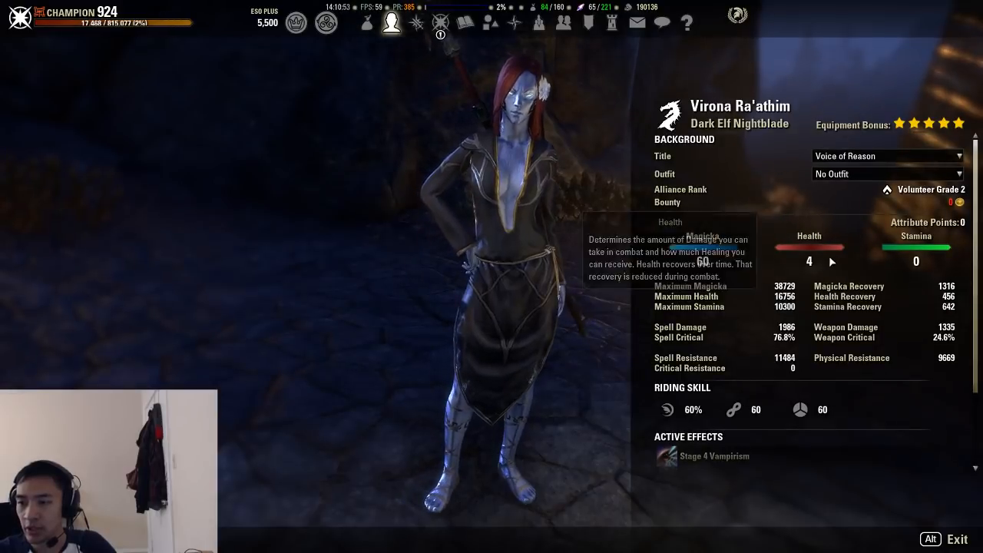
{"action": "mouse_move", "coordinate": [418, 34]}
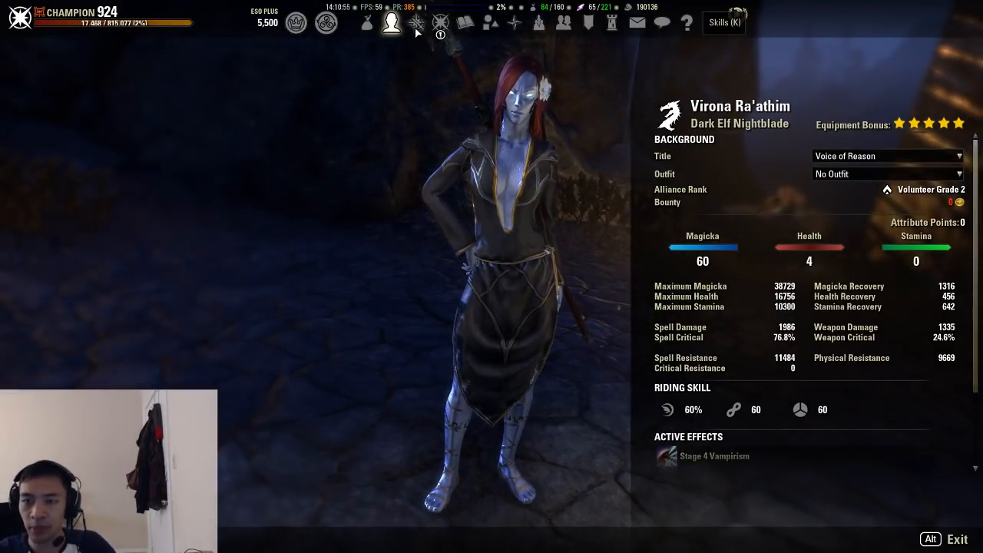
Step: Show the skills overview and swap weapons to view both slotted ability bars
{"action": "left_click", "coordinate": [416, 23]}
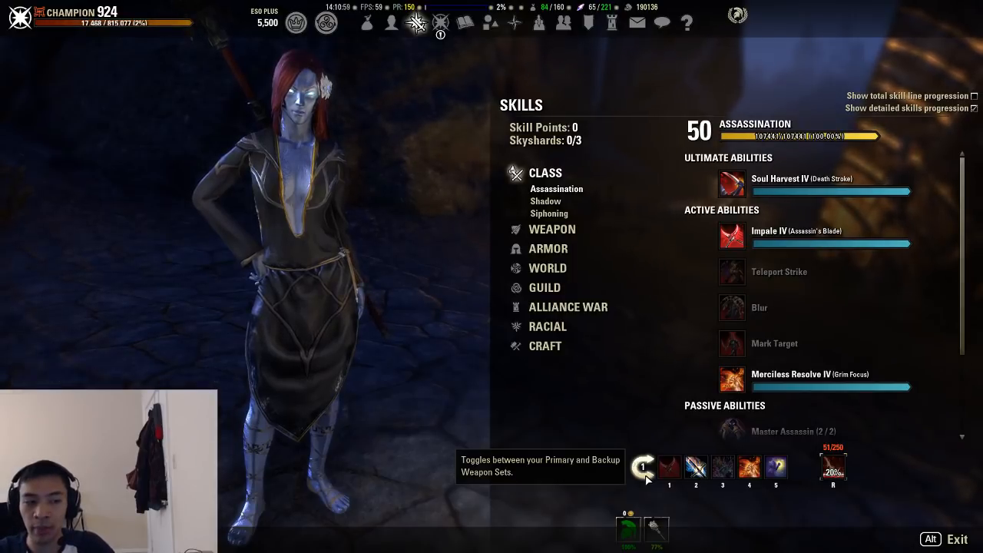
{"action": "mouse_move", "coordinate": [696, 466]}
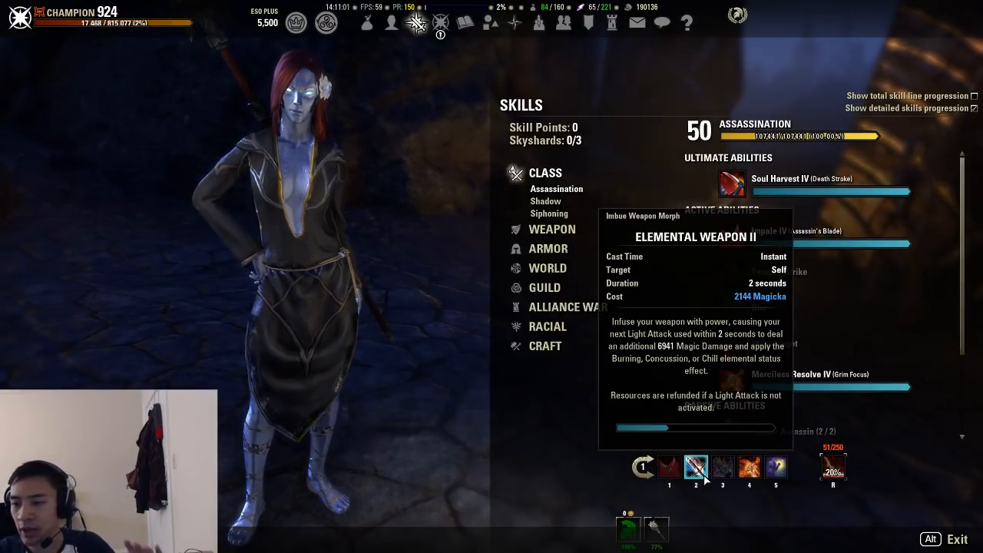
{"action": "mouse_move", "coordinate": [748, 467]}
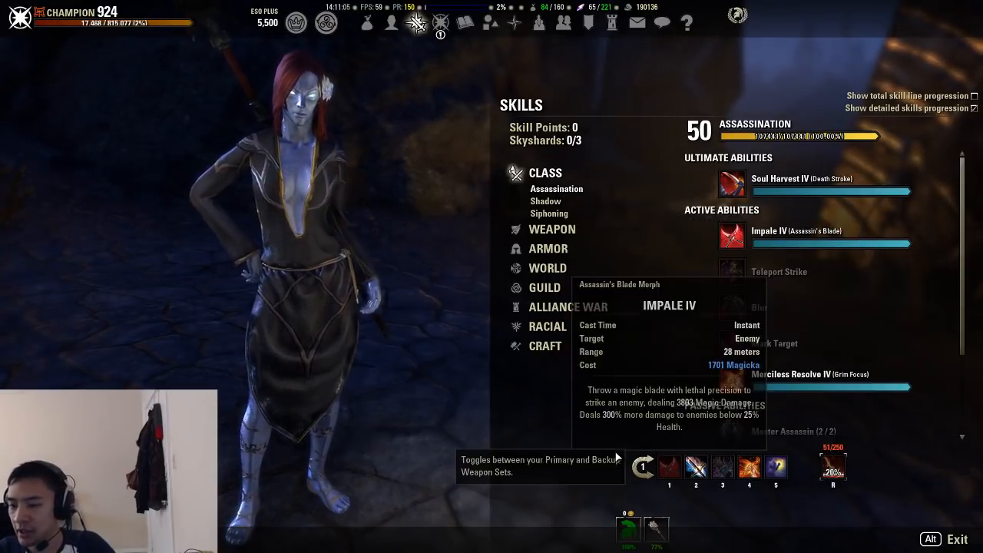
{"action": "left_click", "coordinate": [645, 466]}
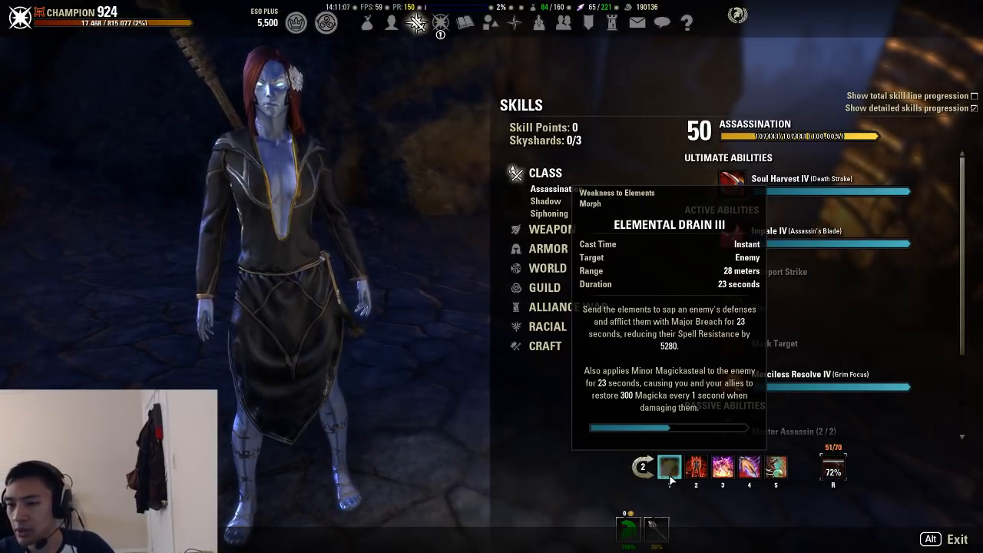
{"action": "mouse_move", "coordinate": [722, 467]}
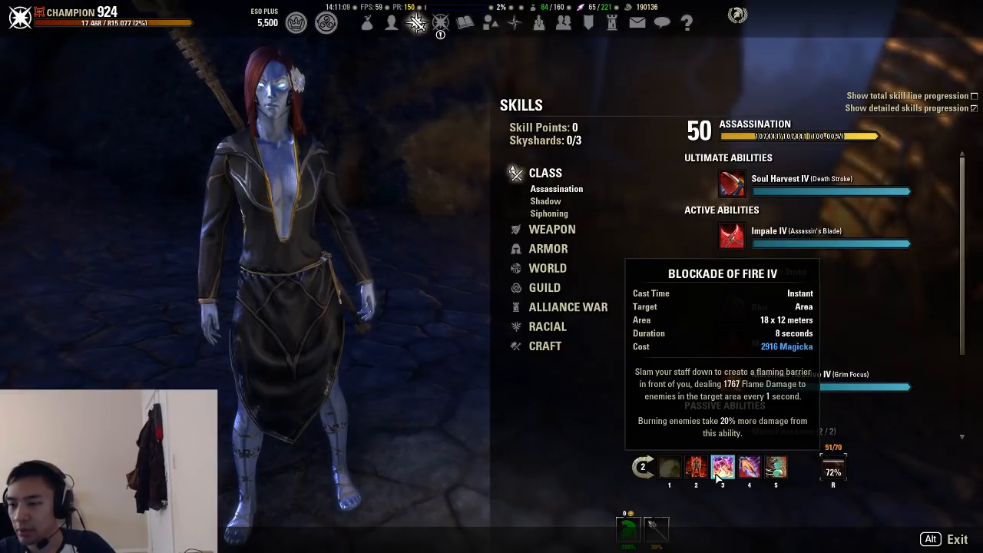
{"action": "mouse_move", "coordinate": [774, 467]}
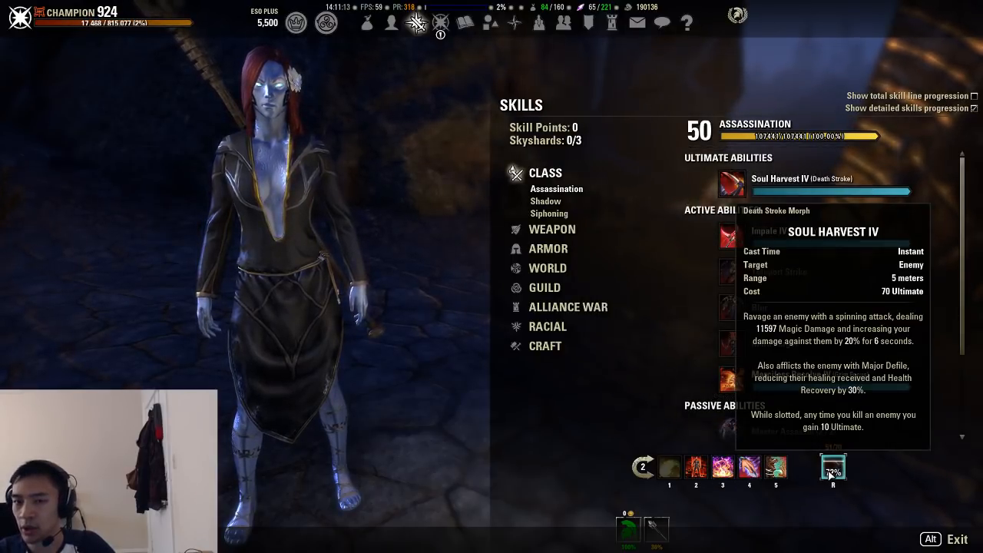
{"action": "mouse_move", "coordinate": [695, 466]}
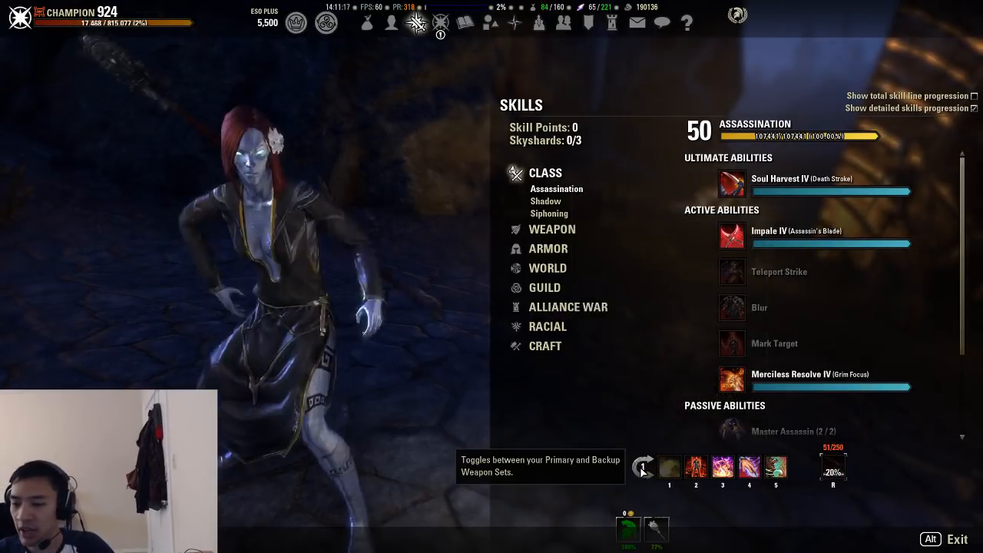
{"action": "left_click", "coordinate": [644, 466]}
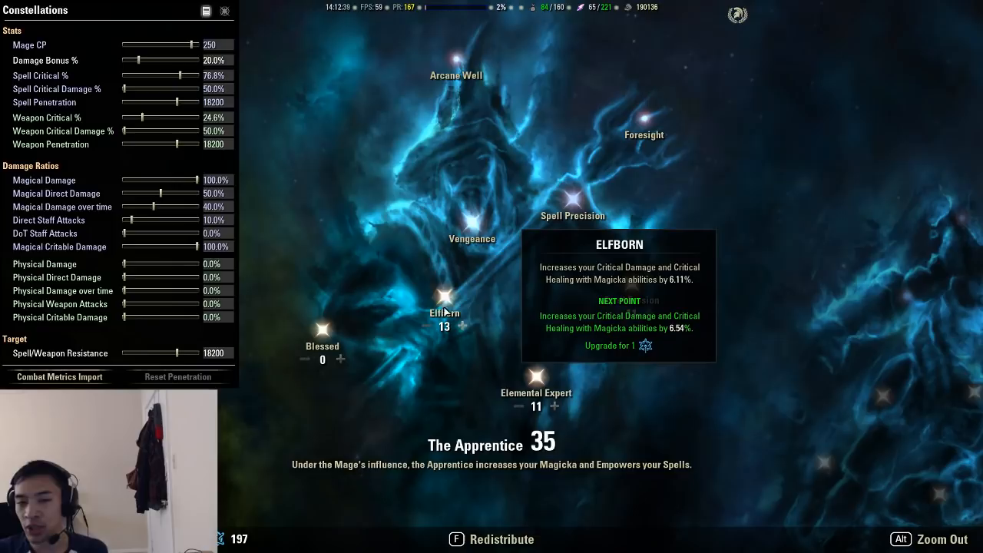
Step: Show The Apprentice constellation and the addon's champion-point allocation table
{"action": "left_click", "coordinate": [444, 294]}
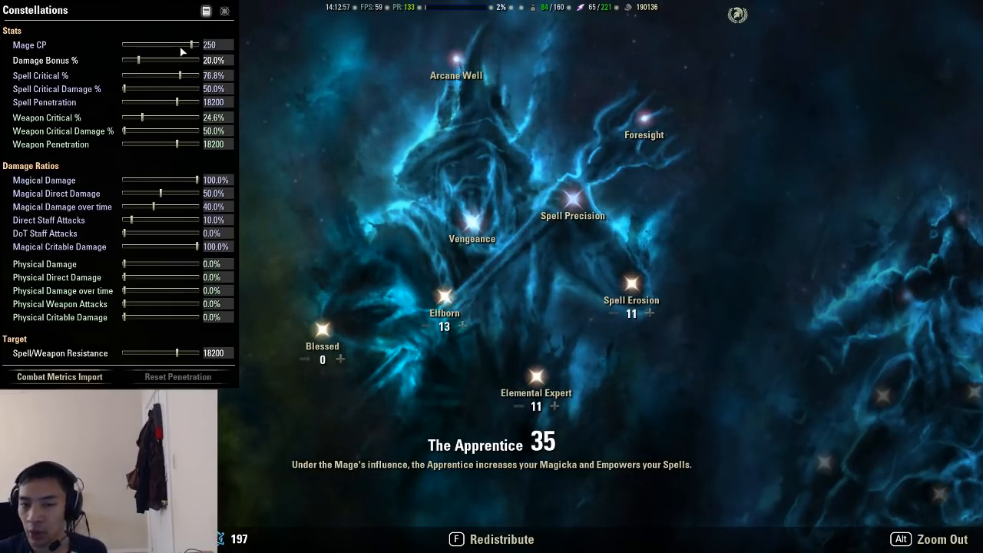
{"action": "left_click", "coordinate": [205, 11]}
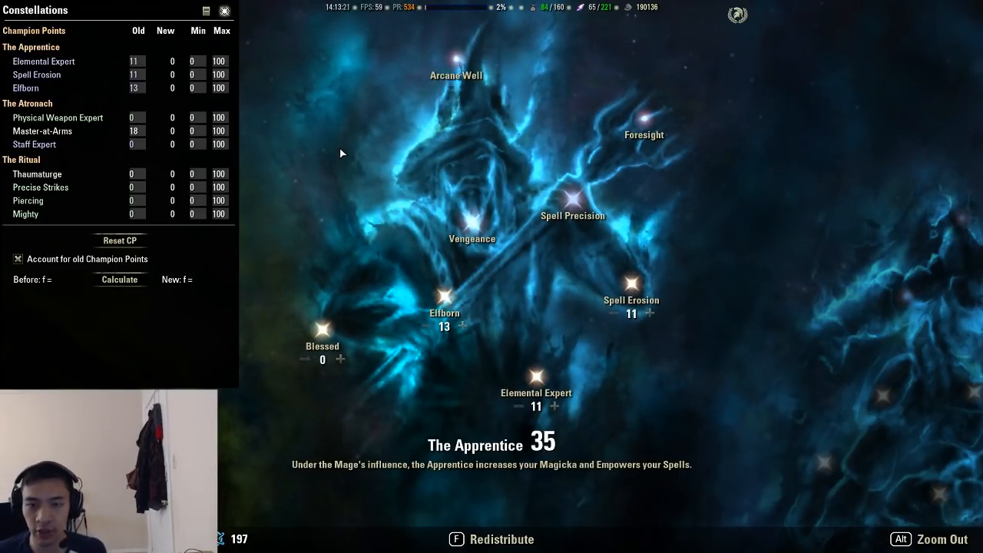
{"action": "mouse_move", "coordinate": [356, 175]}
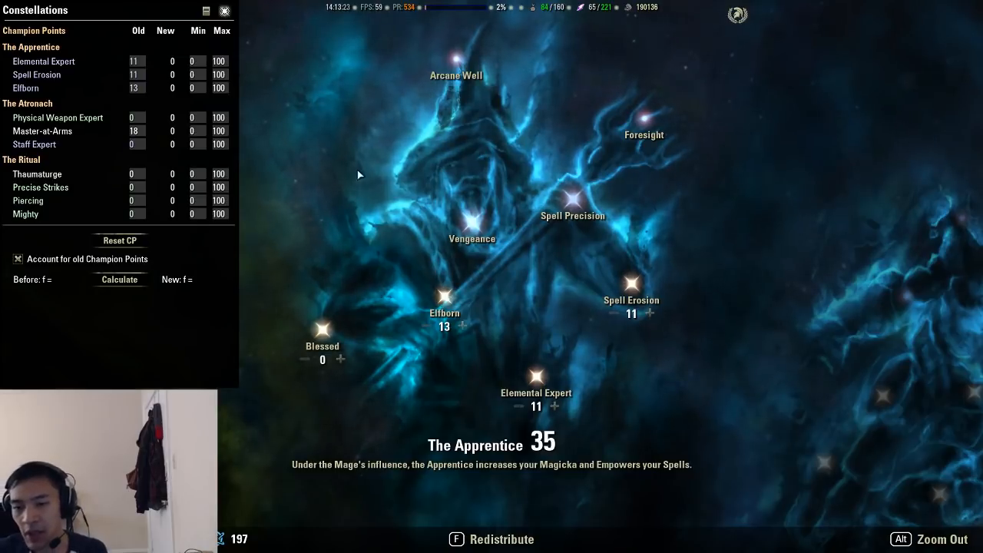
{"action": "mouse_move", "coordinate": [476, 305]}
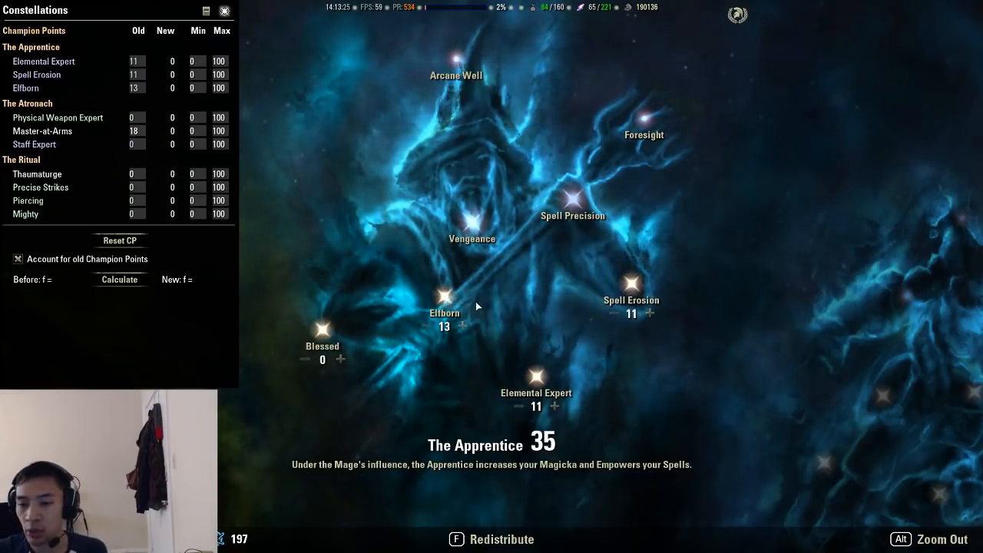
{"action": "mouse_move", "coordinate": [631, 279]}
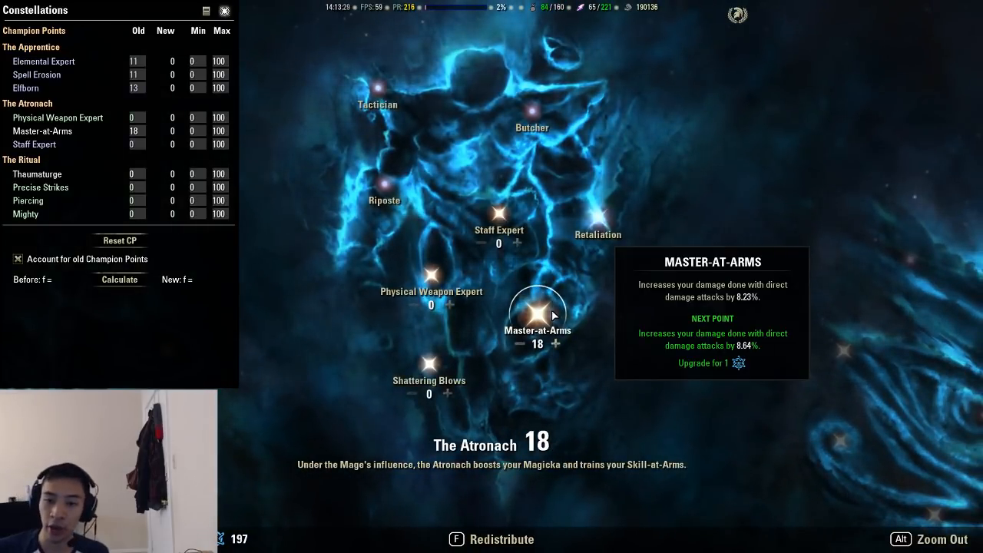
{"action": "mouse_move", "coordinate": [284, 396]}
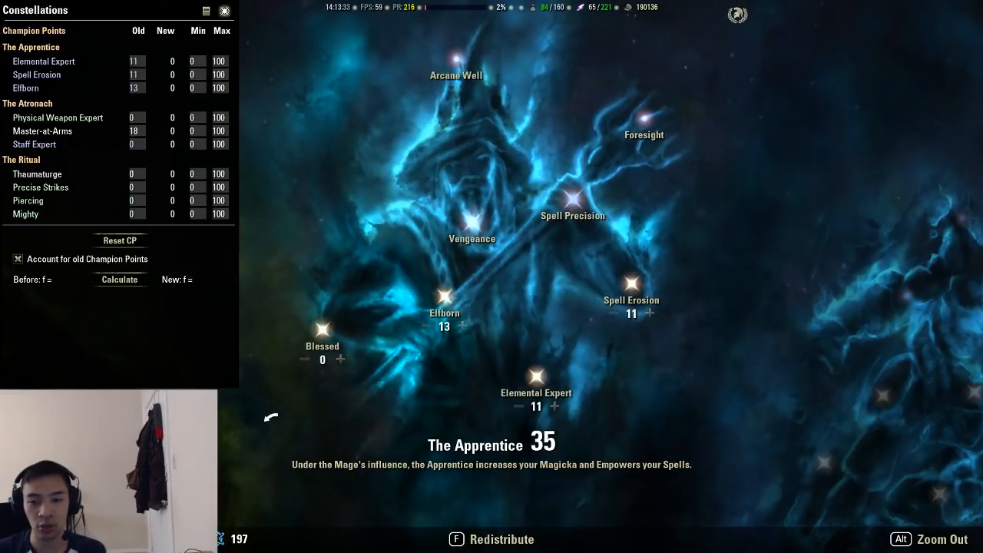
{"action": "mouse_move", "coordinate": [436, 424]}
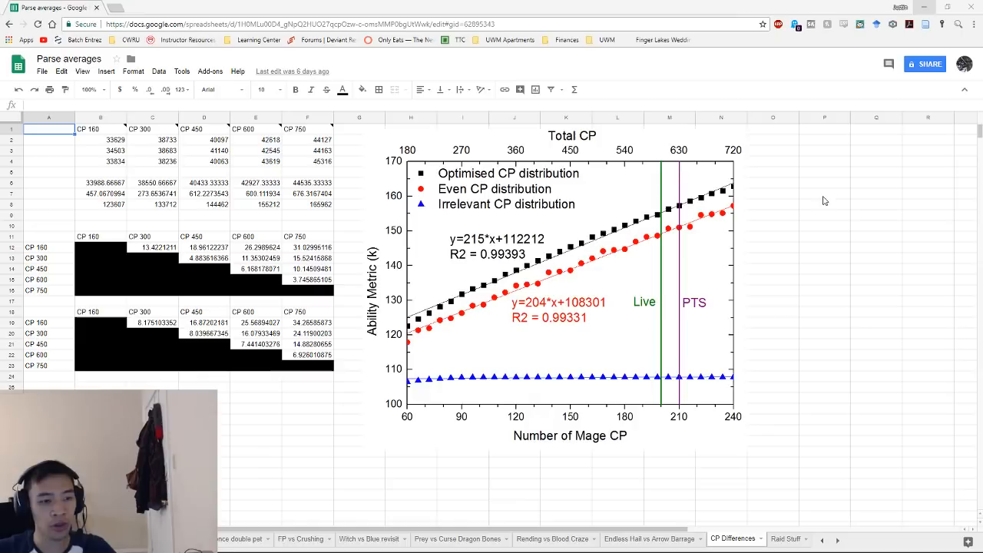
{"action": "mouse_move", "coordinate": [582, 221]}
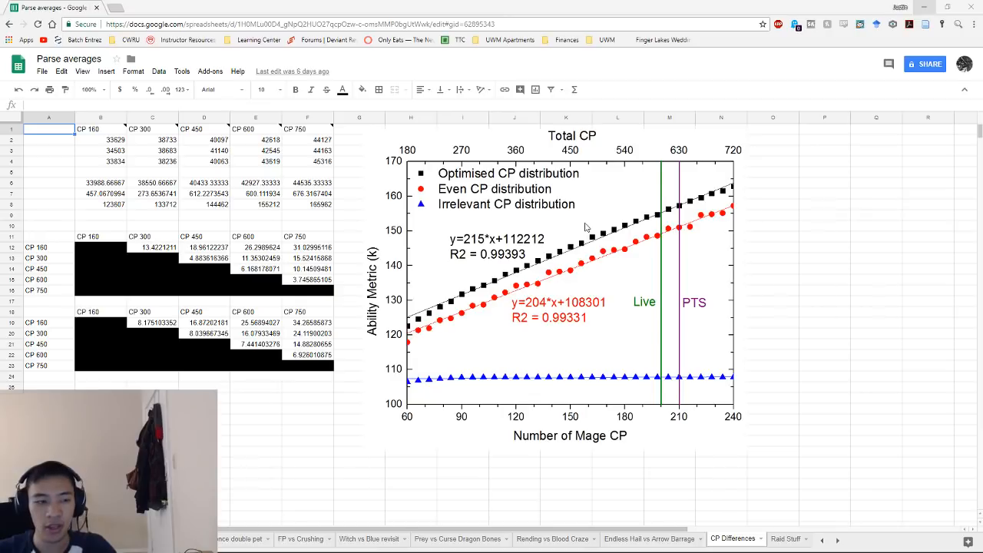
{"action": "mouse_move", "coordinate": [635, 261]}
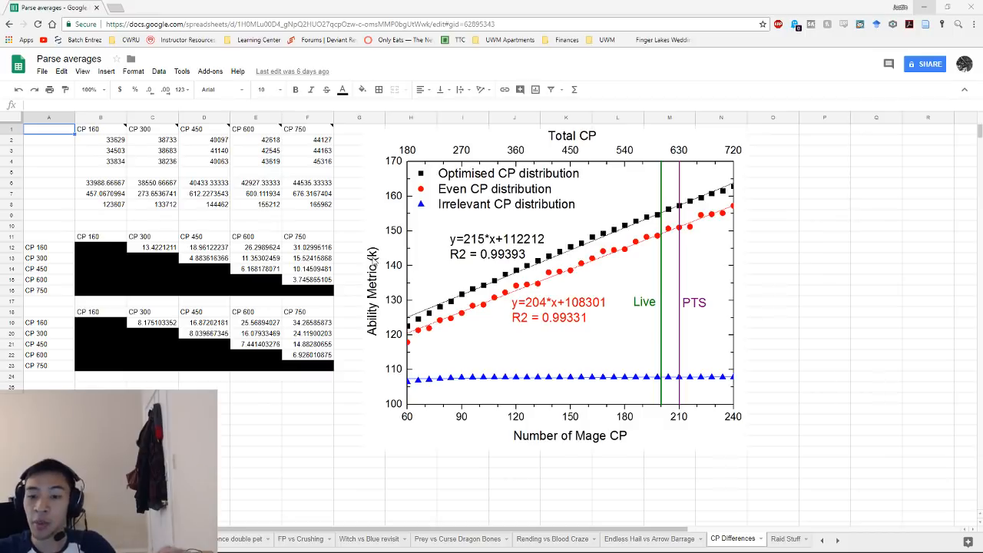
{"action": "mouse_move", "coordinate": [390, 284]}
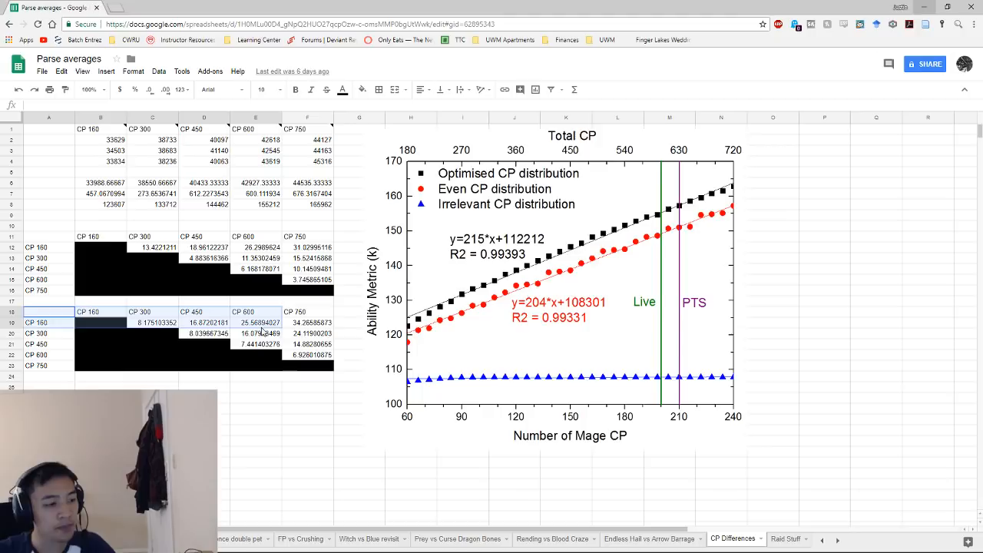
{"action": "left_click", "coordinate": [153, 322]}
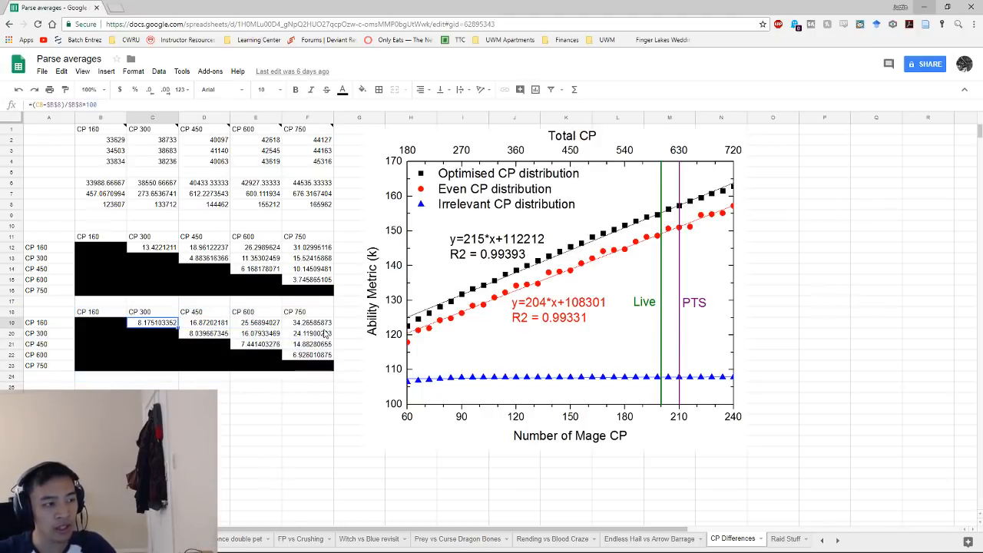
{"action": "left_click", "coordinate": [203, 322]}
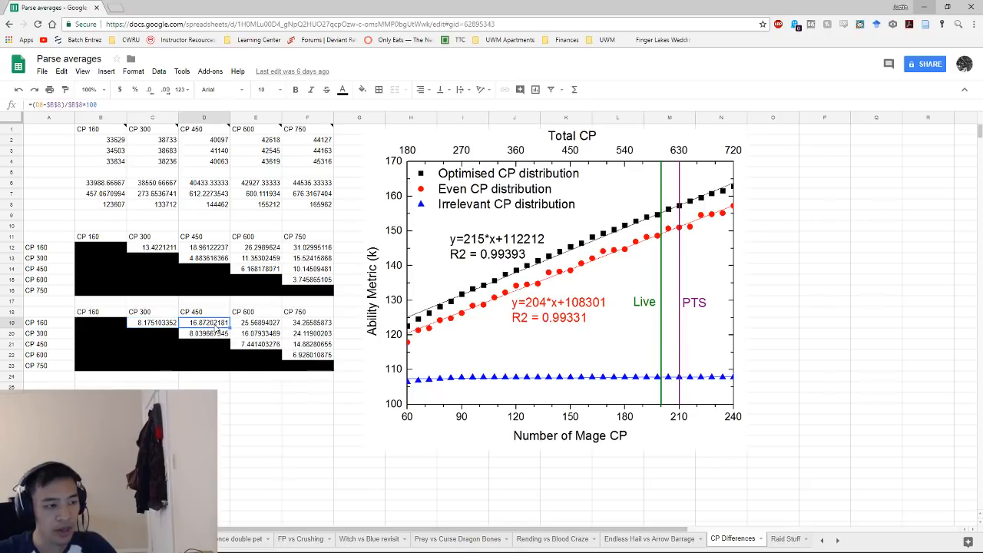
{"action": "mouse_move", "coordinate": [113, 212]}
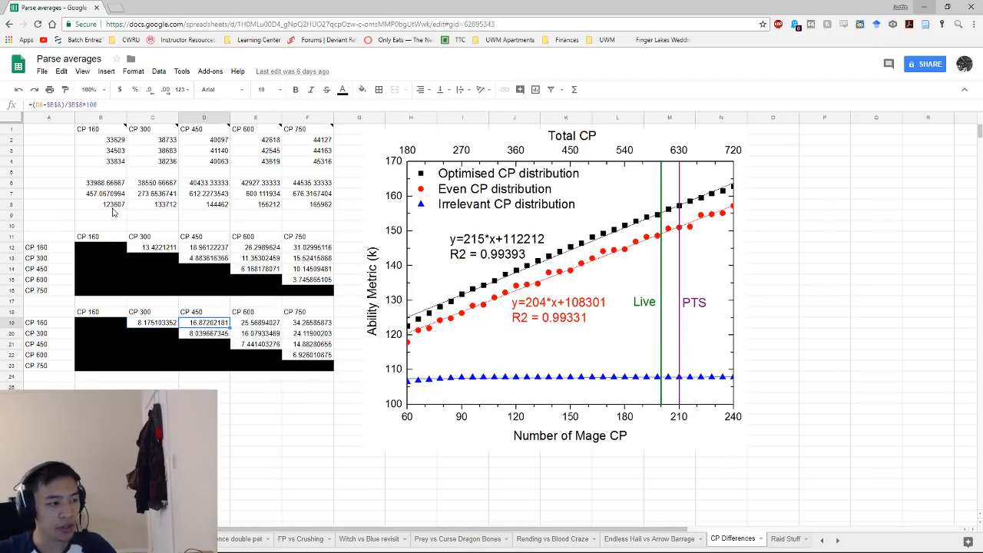
{"action": "left_click", "coordinate": [99, 204]}
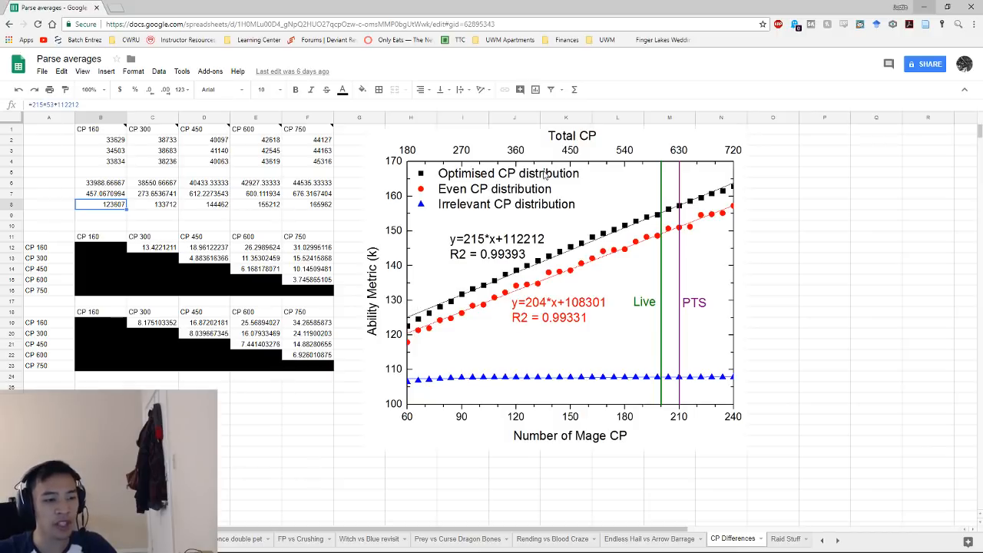
{"action": "mouse_move", "coordinate": [709, 194]}
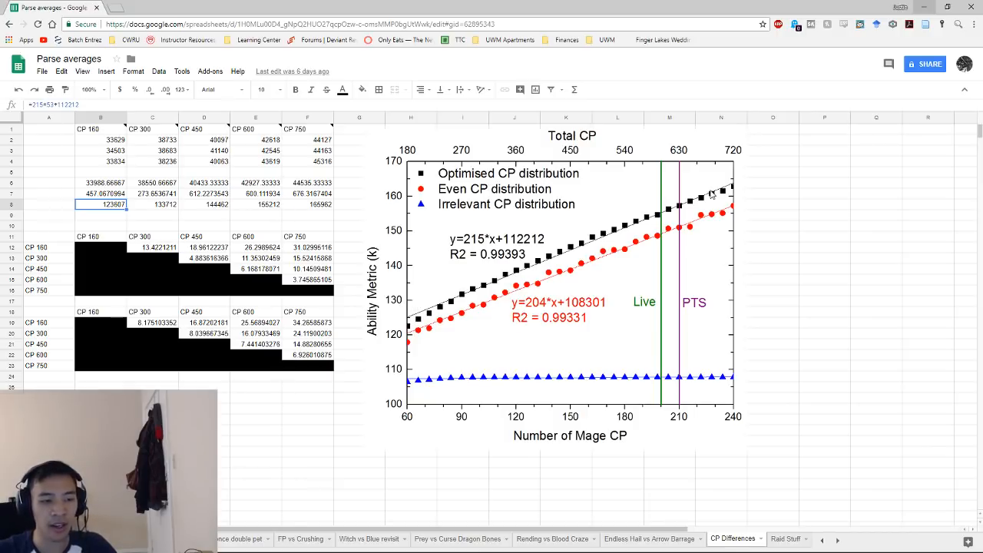
{"action": "mouse_move", "coordinate": [479, 253]}
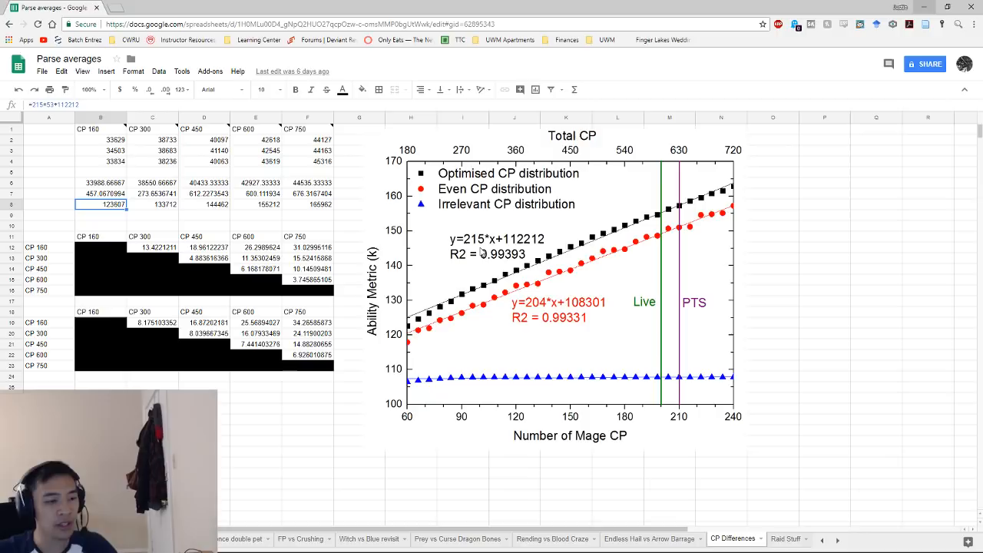
{"action": "mouse_move", "coordinate": [510, 244]}
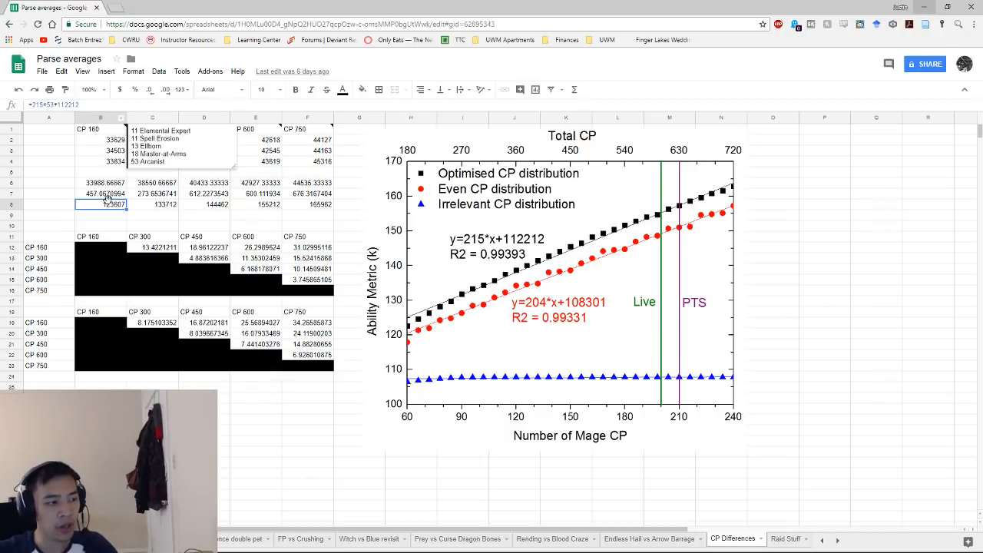
{"action": "left_click", "coordinate": [152, 322]}
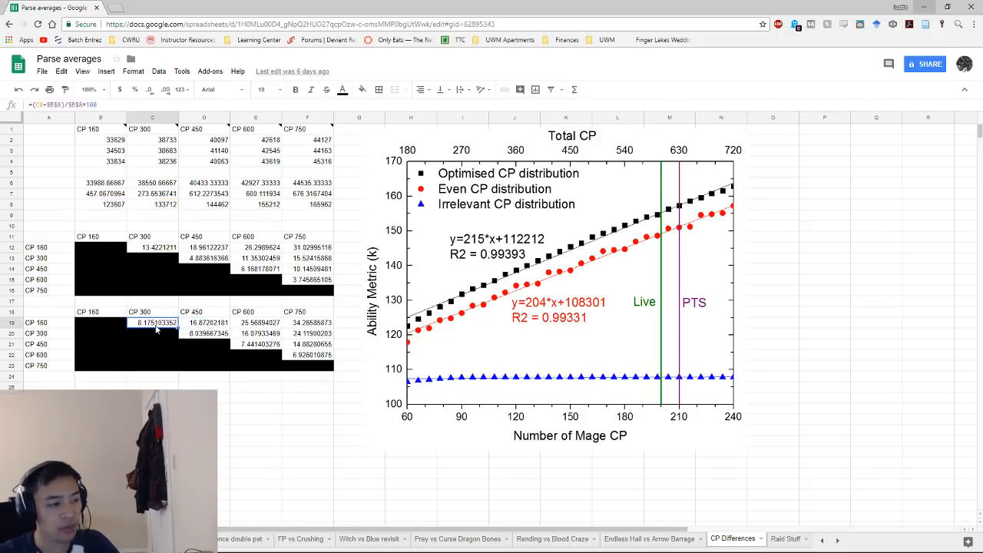
{"action": "left_click", "coordinate": [100, 237]}
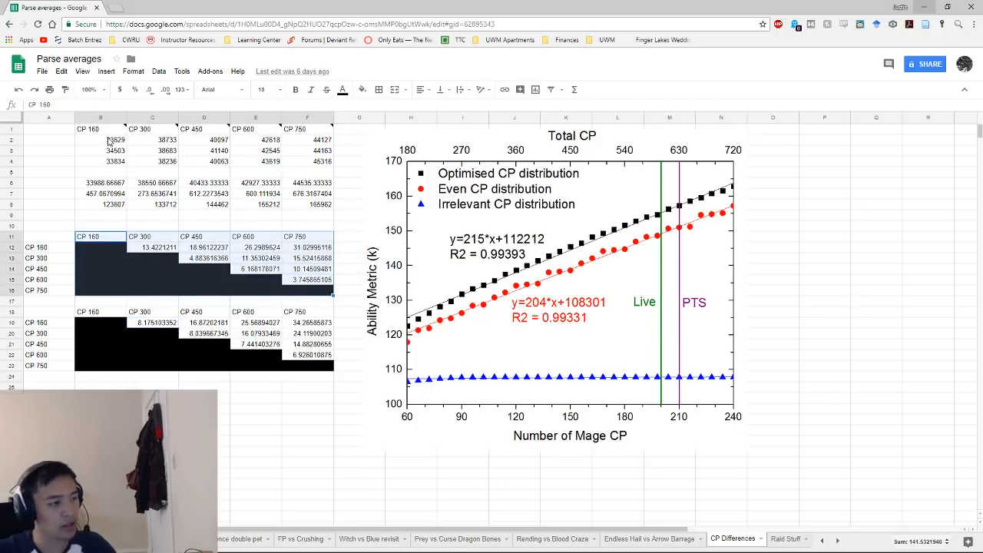
{"action": "left_click", "coordinate": [307, 162]}
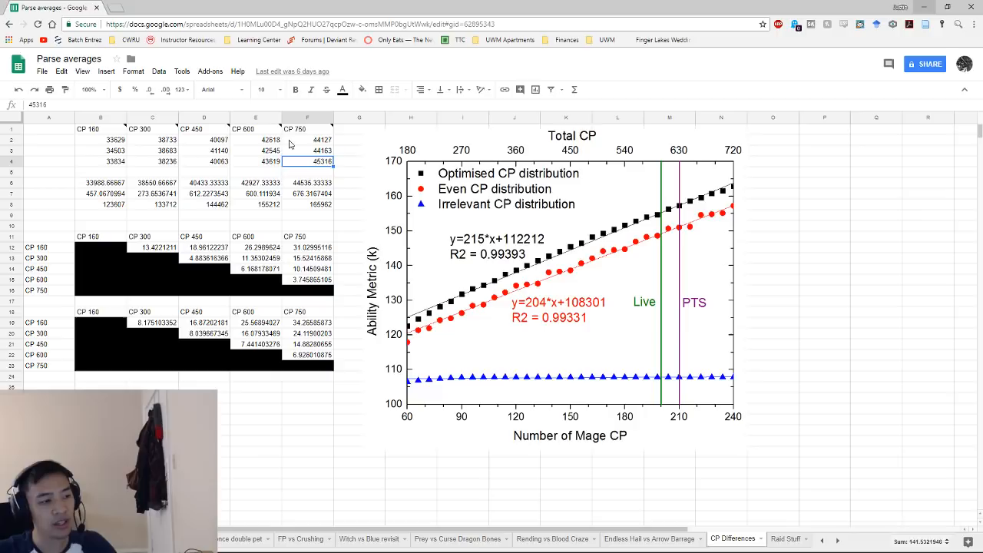
{"action": "left_click", "coordinate": [307, 139]}
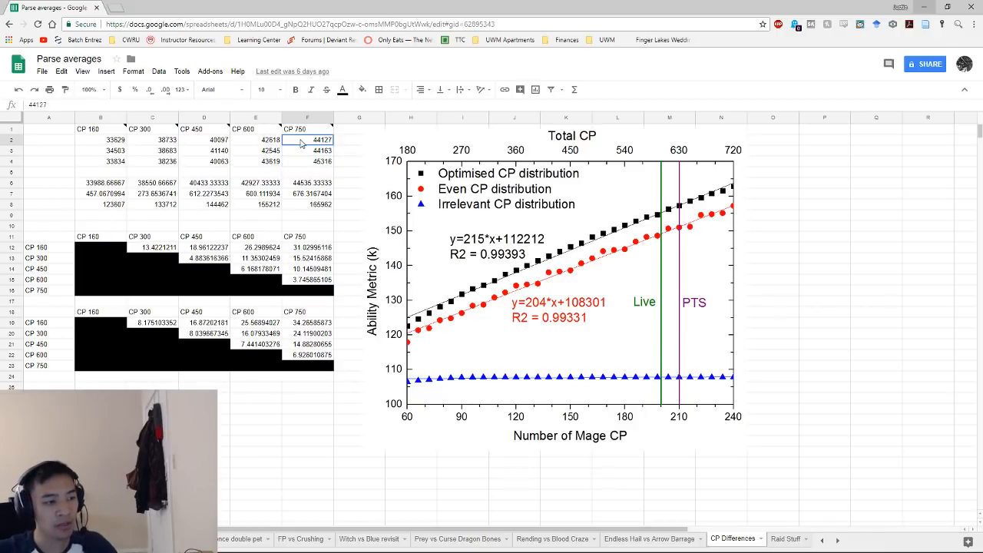
{"action": "left_click", "coordinate": [100, 150]}
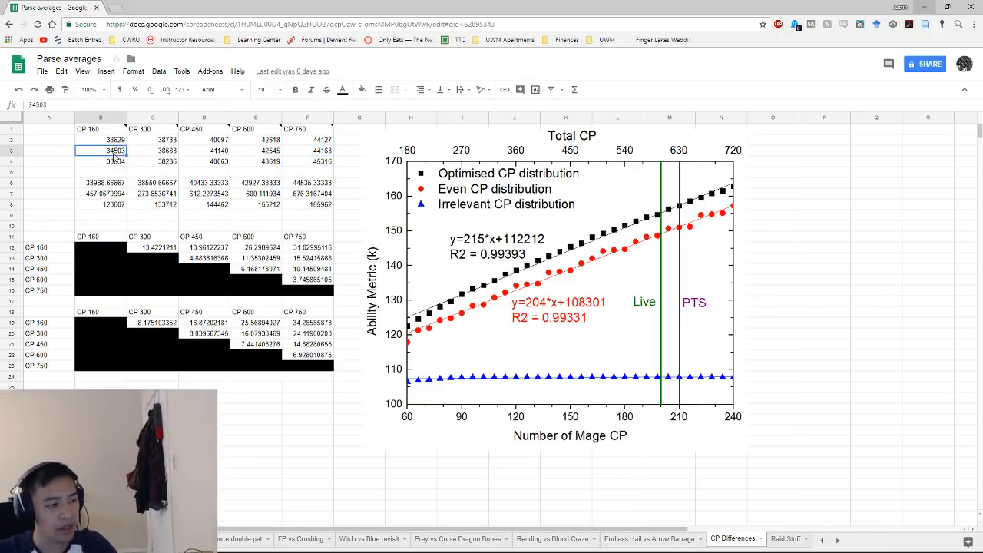
{"action": "left_click", "coordinate": [151, 161]}
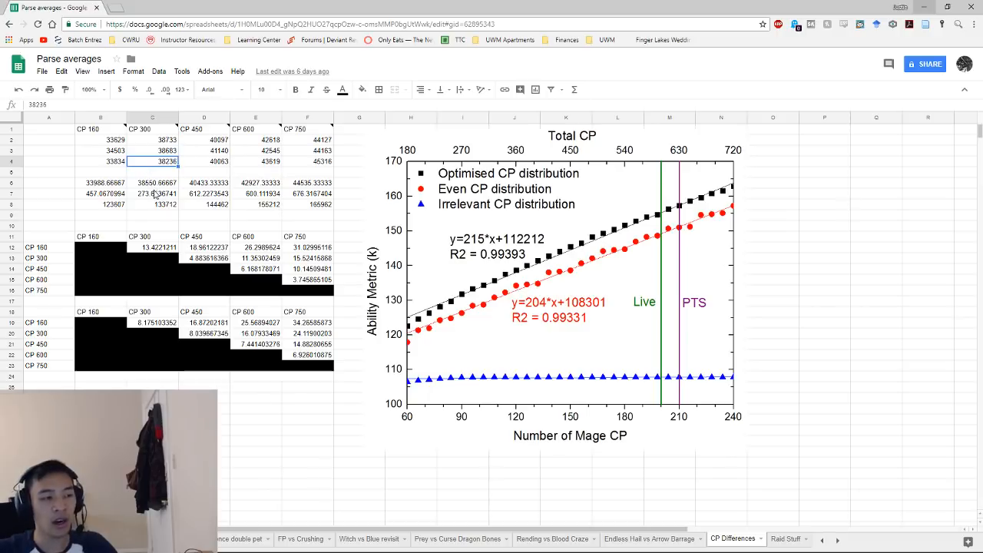
{"action": "left_click", "coordinate": [152, 193]}
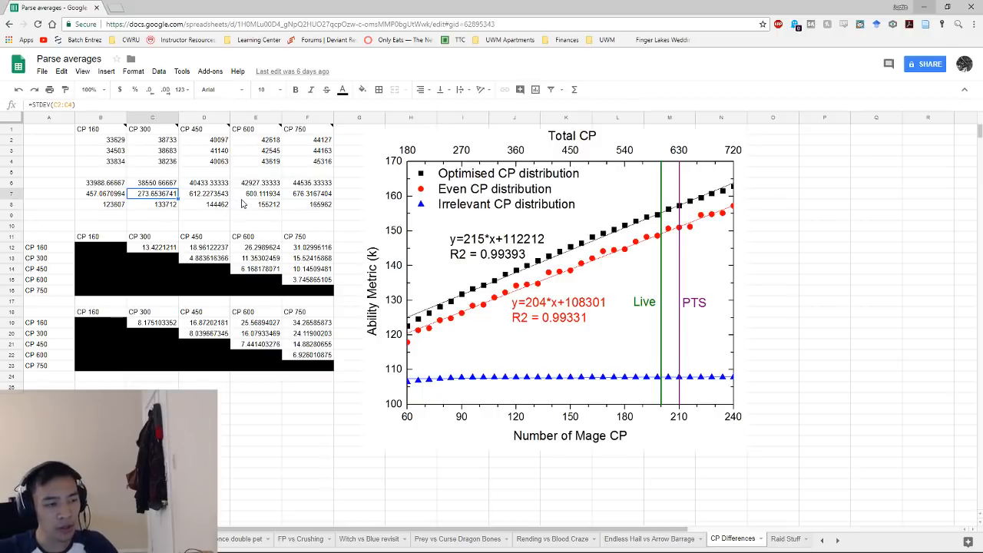
{"action": "left_click", "coordinate": [152, 161]}
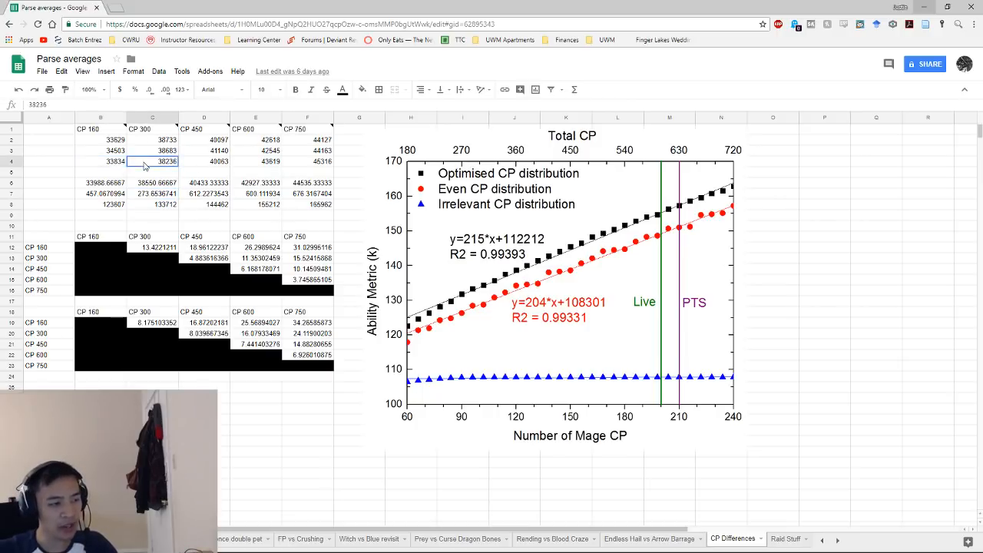
{"action": "left_click", "coordinate": [254, 161]}
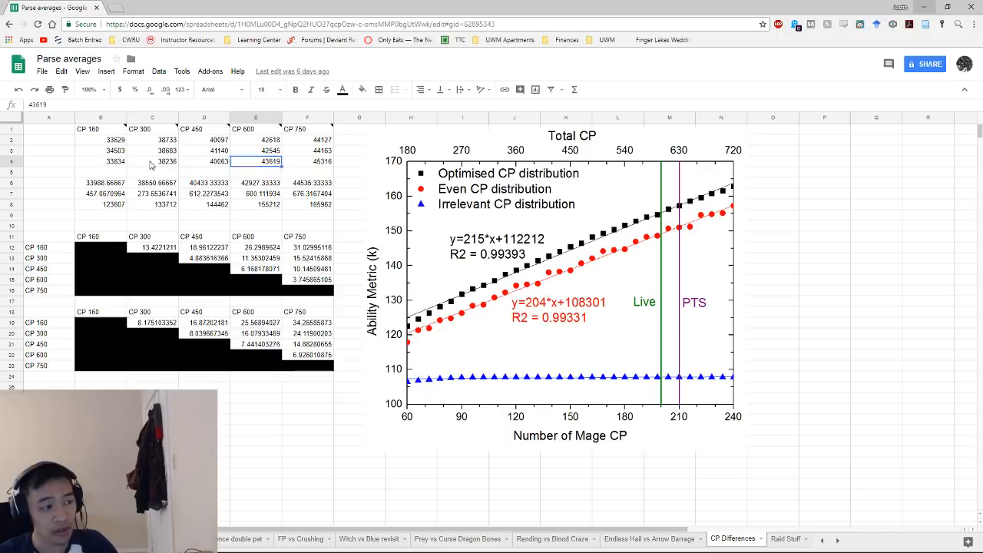
{"action": "left_click", "coordinate": [150, 162]}
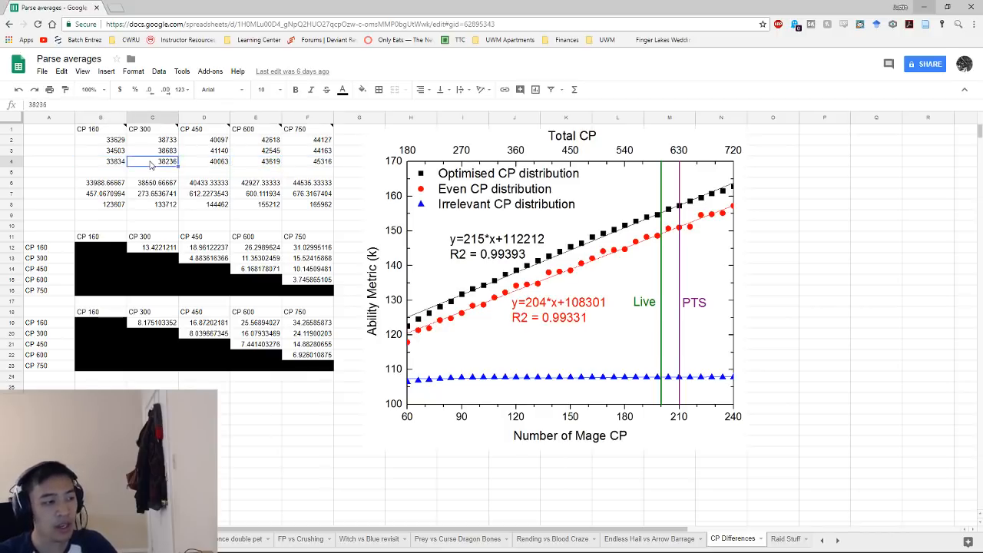
{"action": "left_click", "coordinate": [99, 162]}
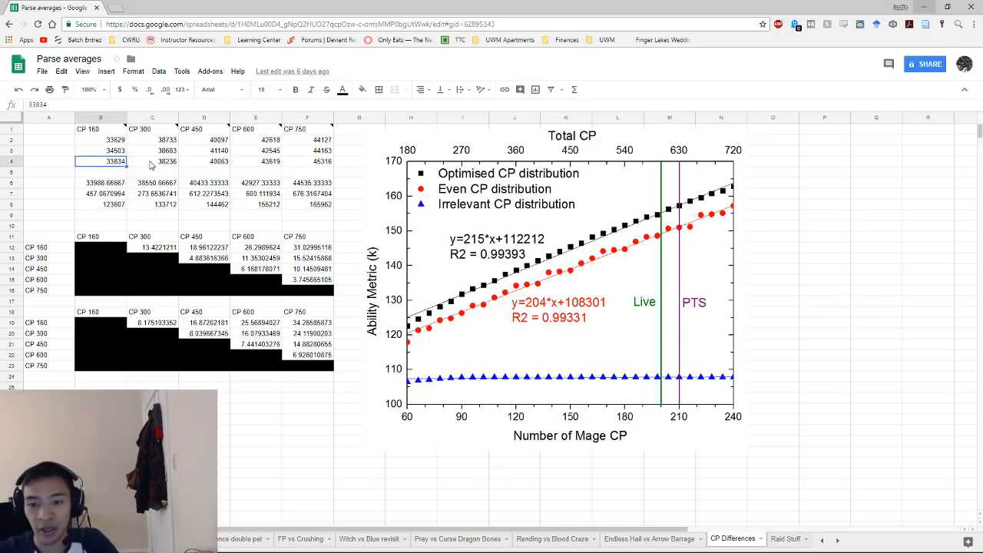
{"action": "left_click", "coordinate": [102, 181]}
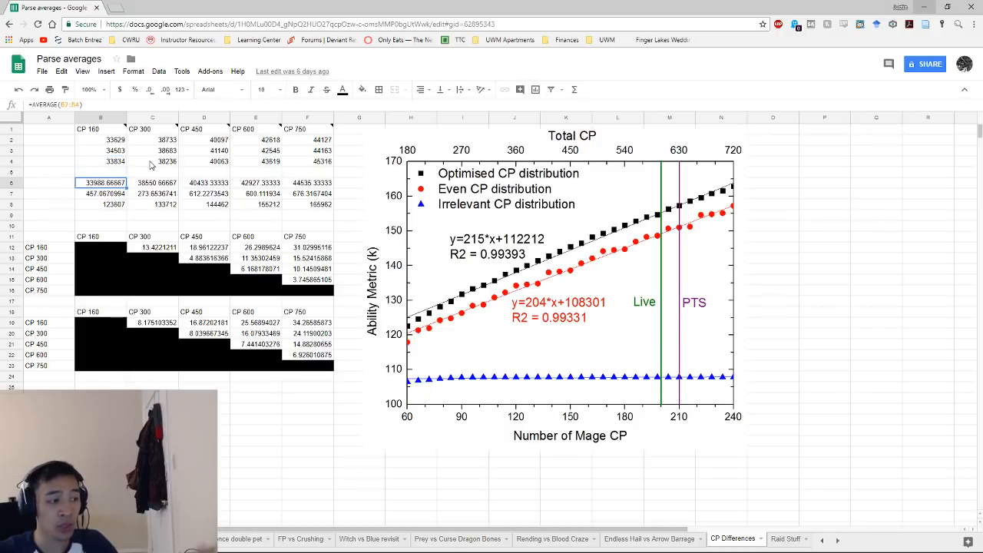
{"action": "left_click", "coordinate": [152, 182]}
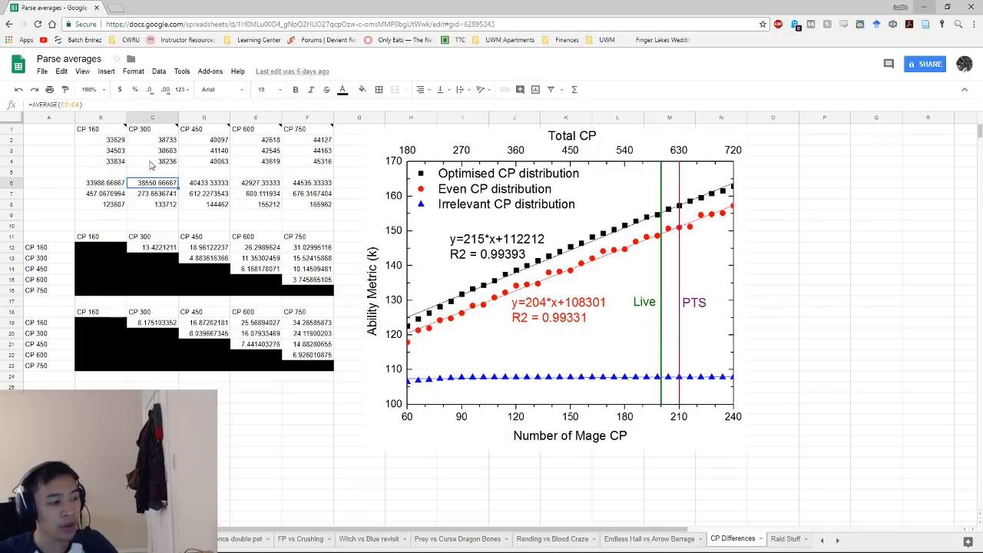
{"action": "left_click", "coordinate": [152, 246]}
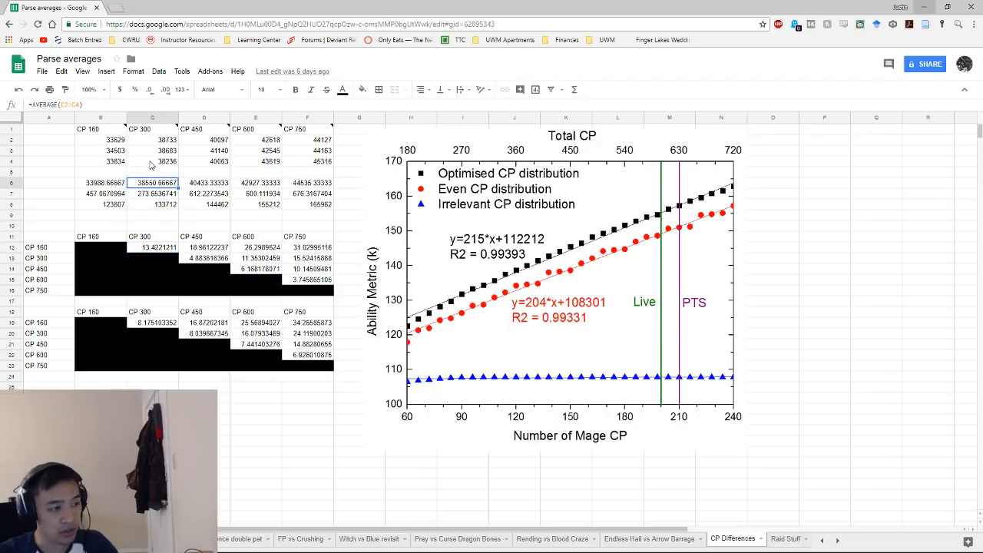
{"action": "left_click", "coordinate": [152, 245]}
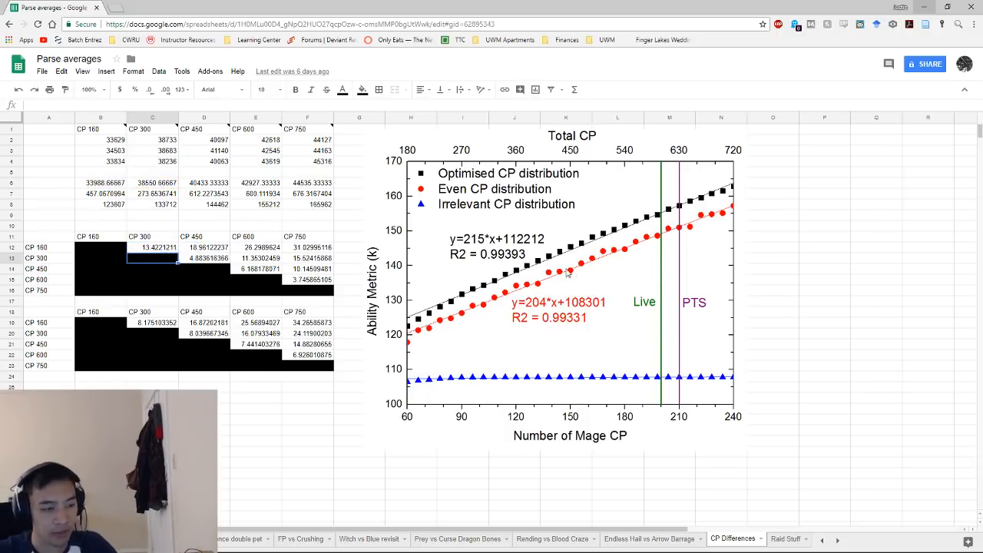
{"action": "left_click", "coordinate": [152, 248]}
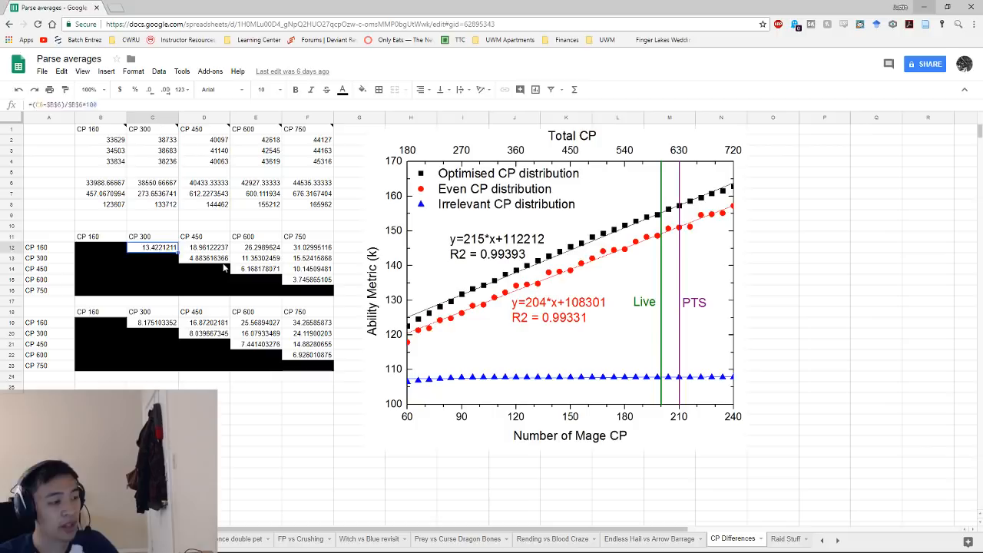
{"action": "left_click", "coordinate": [206, 258]}
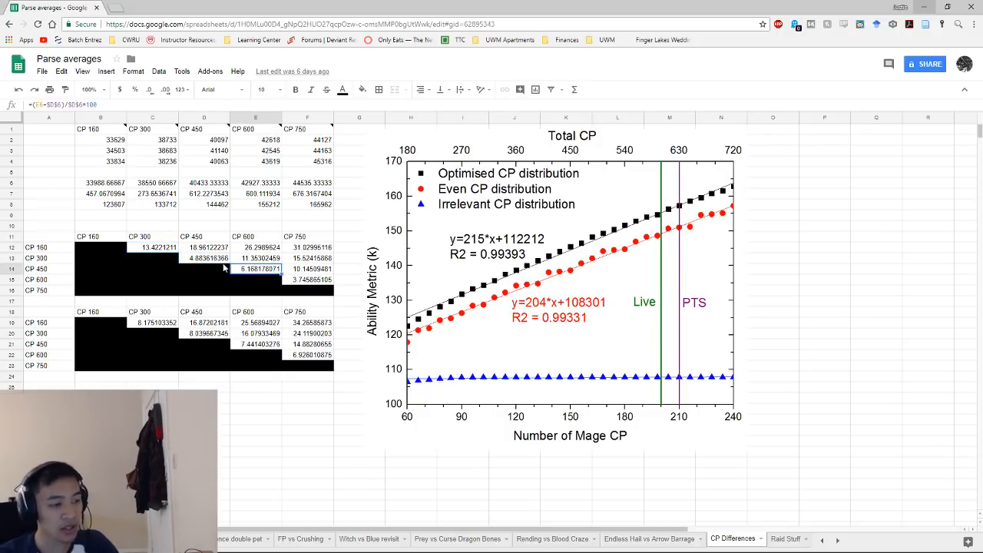
{"action": "left_click", "coordinate": [307, 280]}
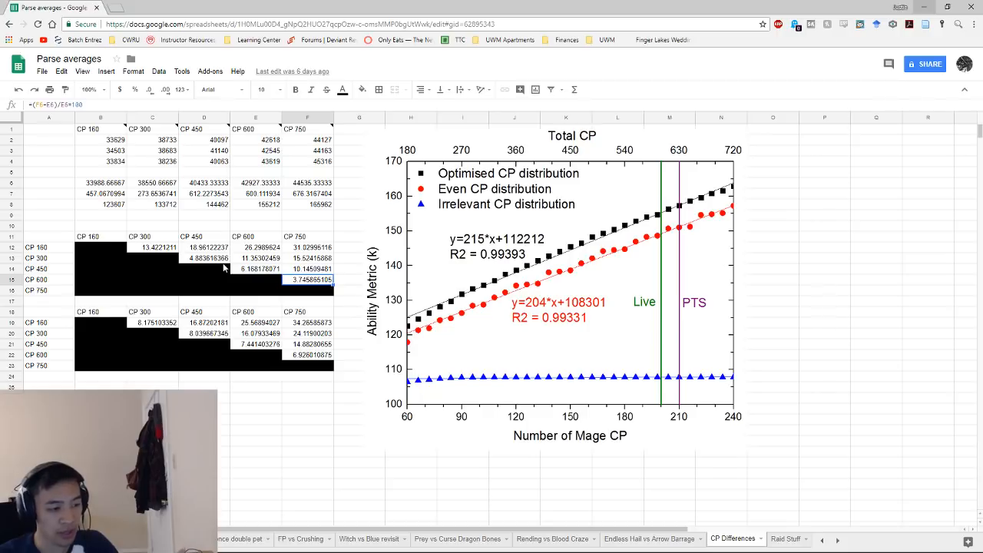
{"action": "left_click", "coordinate": [255, 322]}
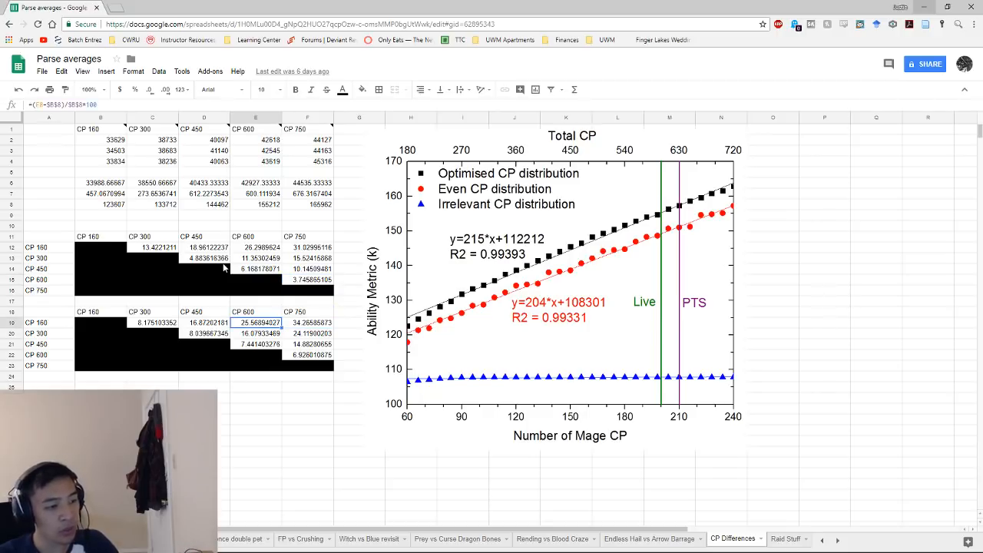
{"action": "left_click", "coordinate": [152, 322]}
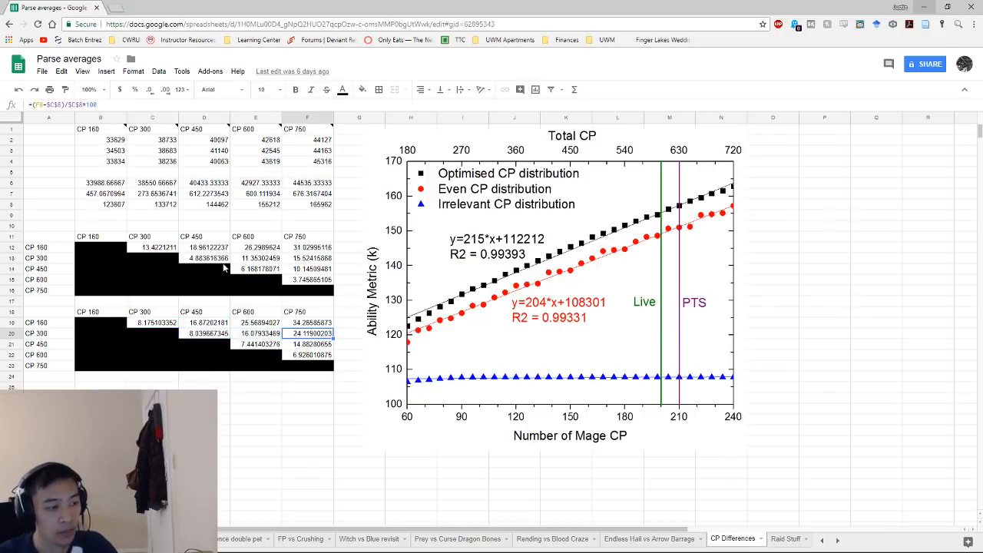
{"action": "left_click", "coordinate": [150, 322]}
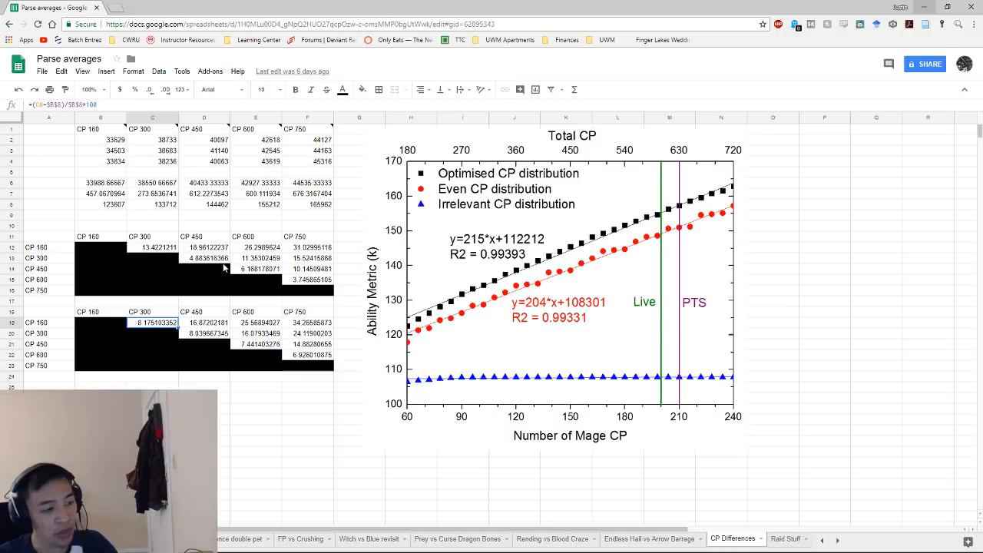
{"action": "left_click", "coordinate": [307, 323]}
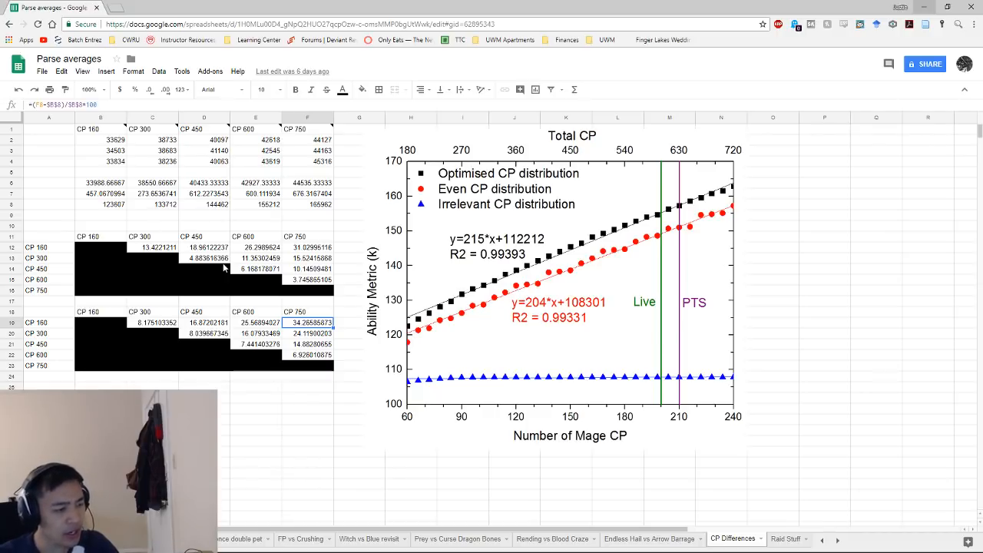
{"action": "left_click", "coordinate": [203, 333]}
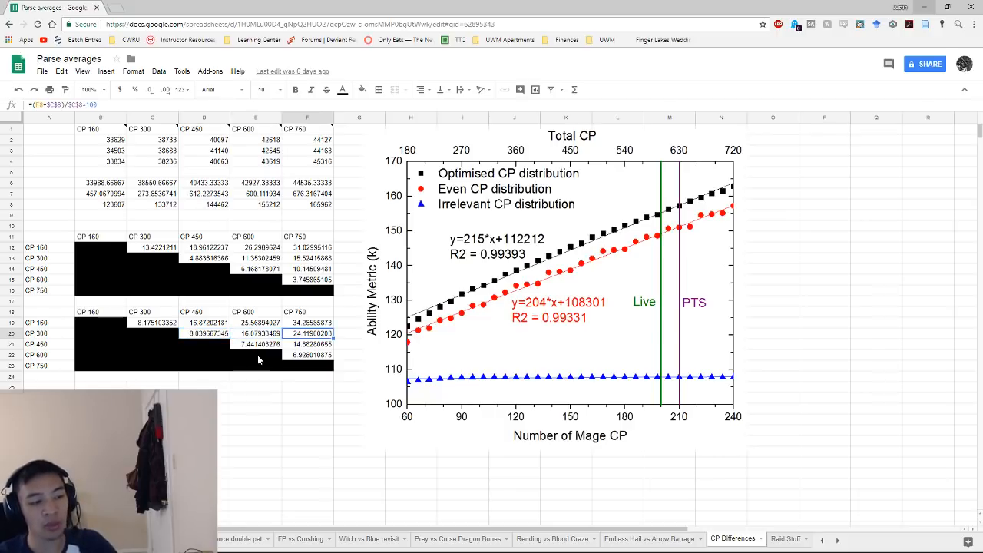
{"action": "left_click", "coordinate": [254, 269]}
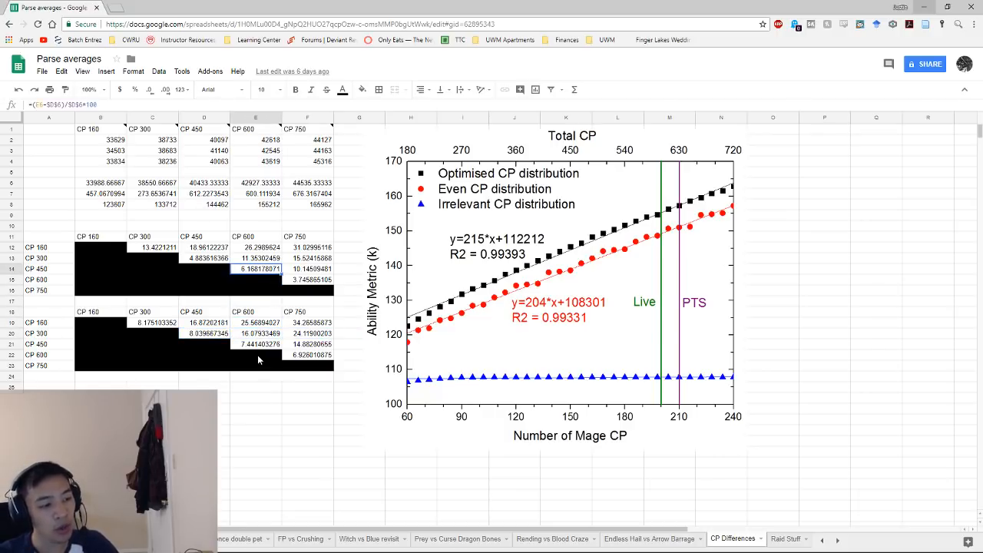
{"action": "left_click", "coordinate": [307, 245]}
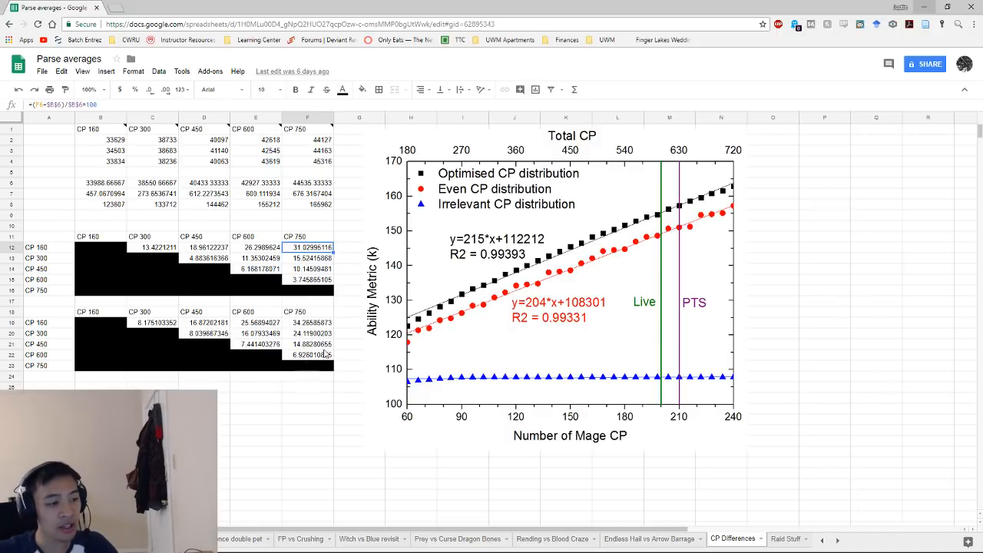
{"action": "mouse_move", "coordinate": [353, 341]}
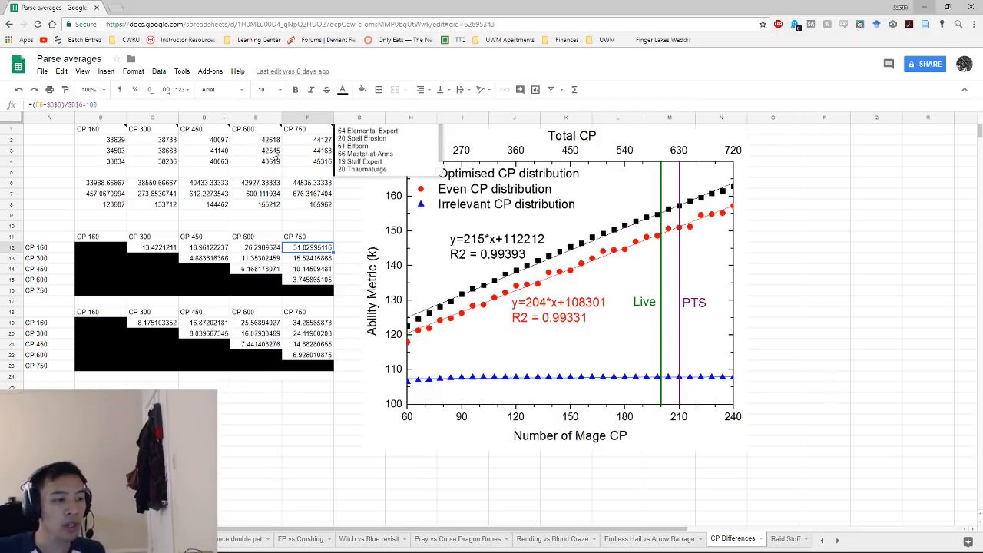
{"action": "left_click", "coordinate": [307, 162]}
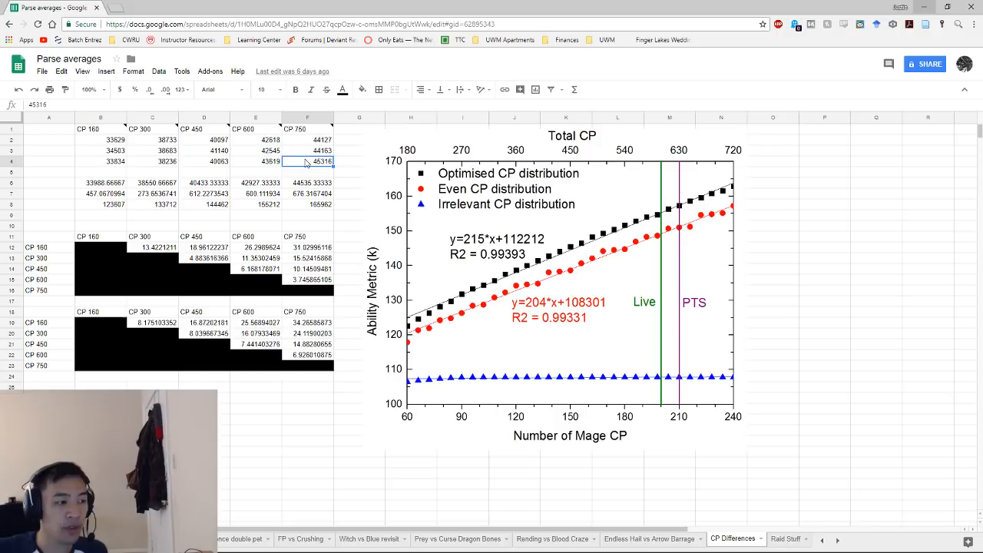
{"action": "left_click", "coordinate": [101, 150]}
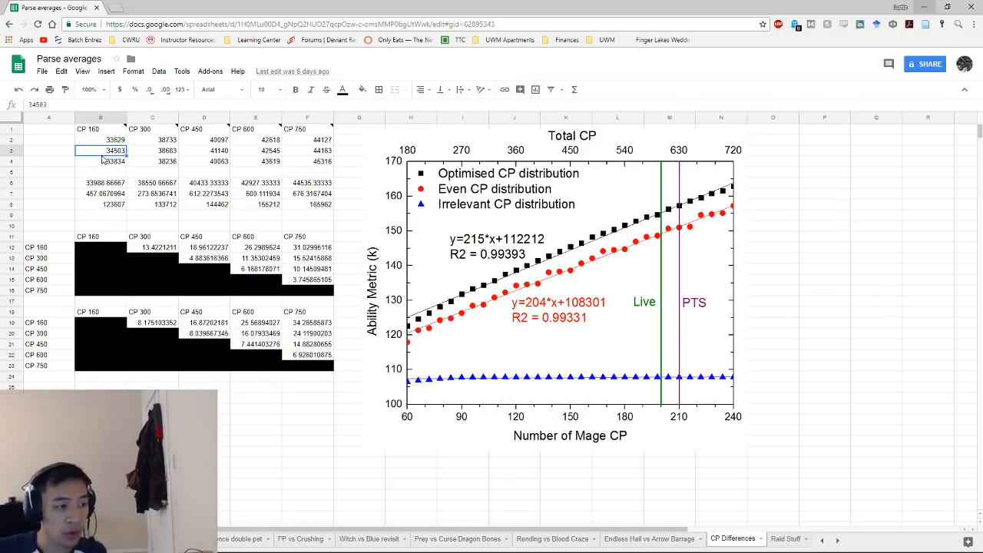
{"action": "mouse_move", "coordinate": [353, 246]}
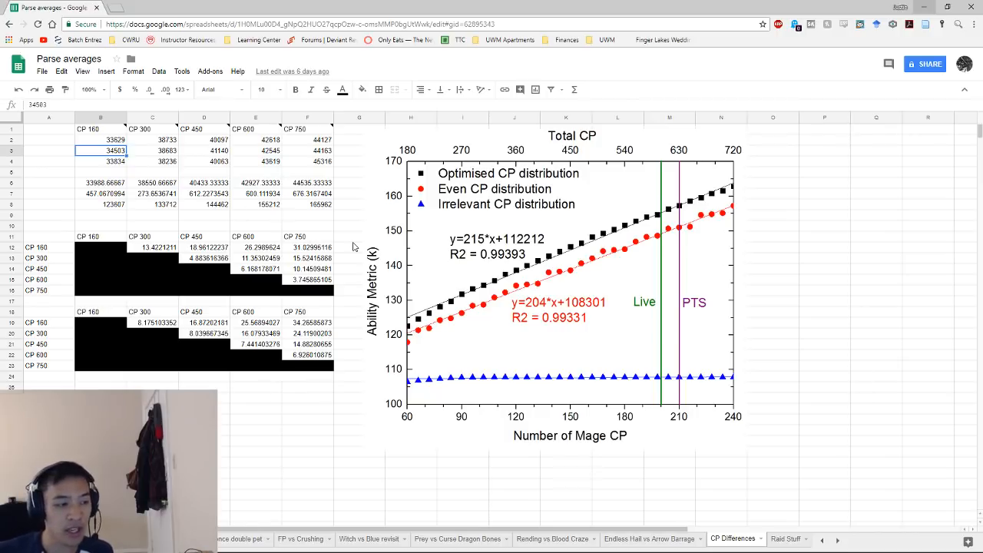
{"action": "mouse_move", "coordinate": [208, 264]}
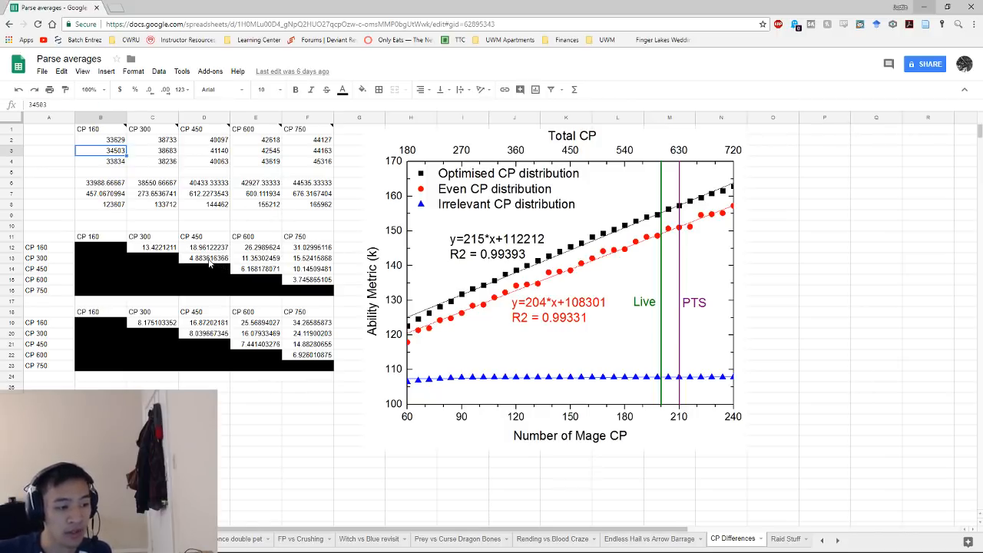
{"action": "left_click", "coordinate": [255, 258]}
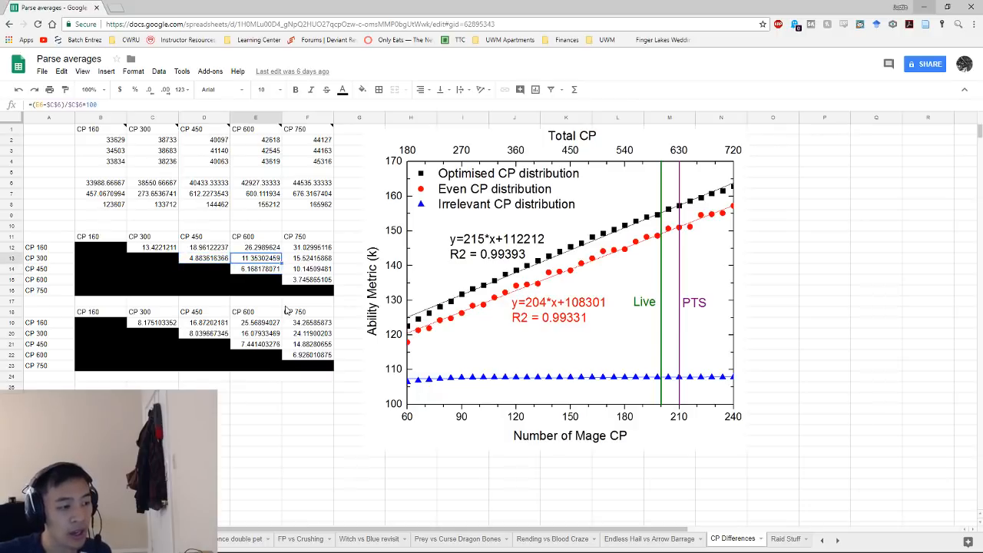
{"action": "left_click", "coordinate": [203, 258]}
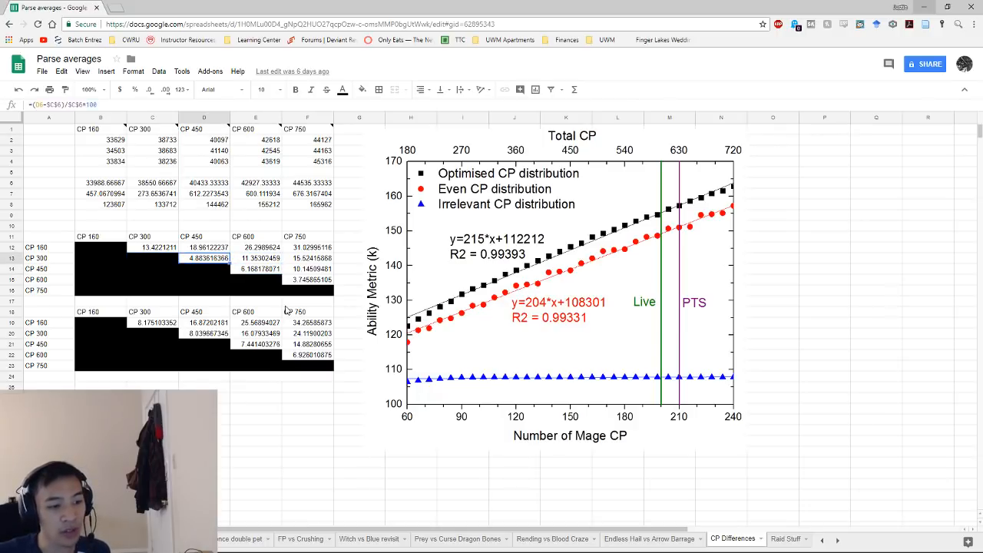
{"action": "left_click", "coordinate": [255, 269]}
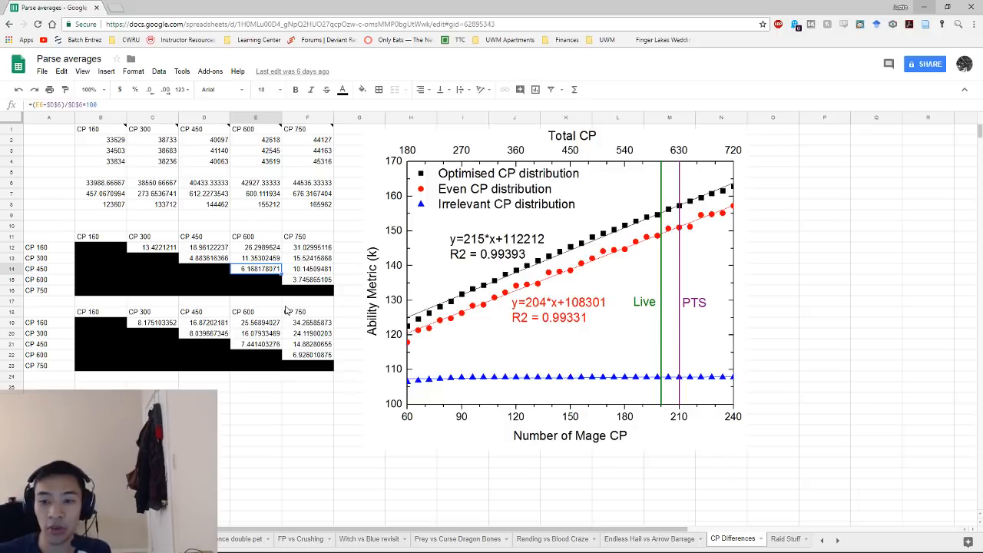
{"action": "mouse_move", "coordinate": [487, 221]}
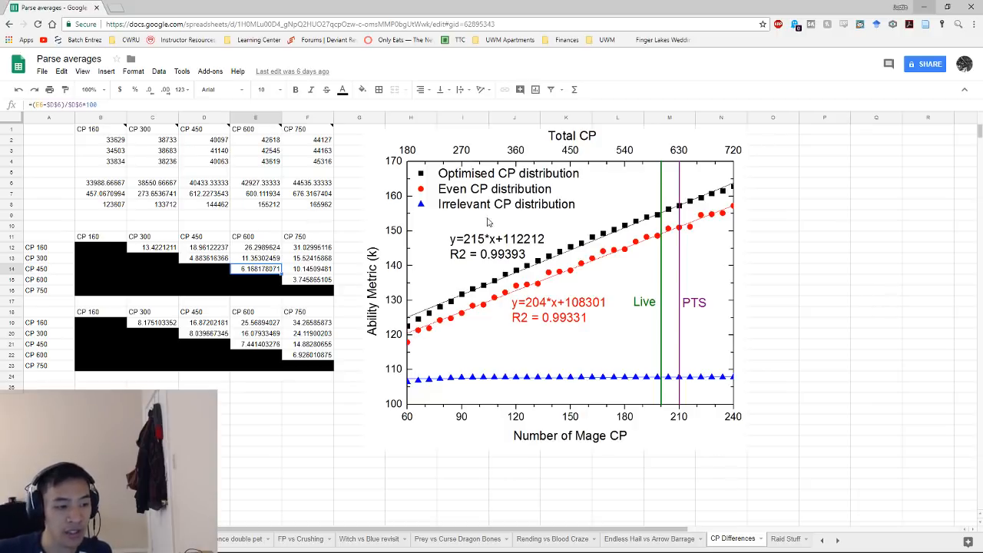
{"action": "mouse_move", "coordinate": [571, 242]}
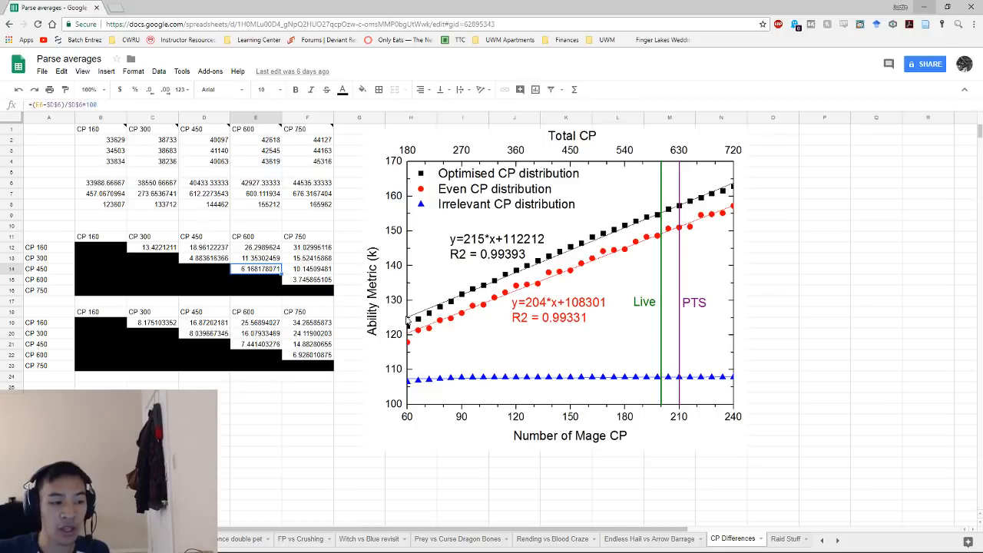
{"action": "mouse_move", "coordinate": [488, 264]}
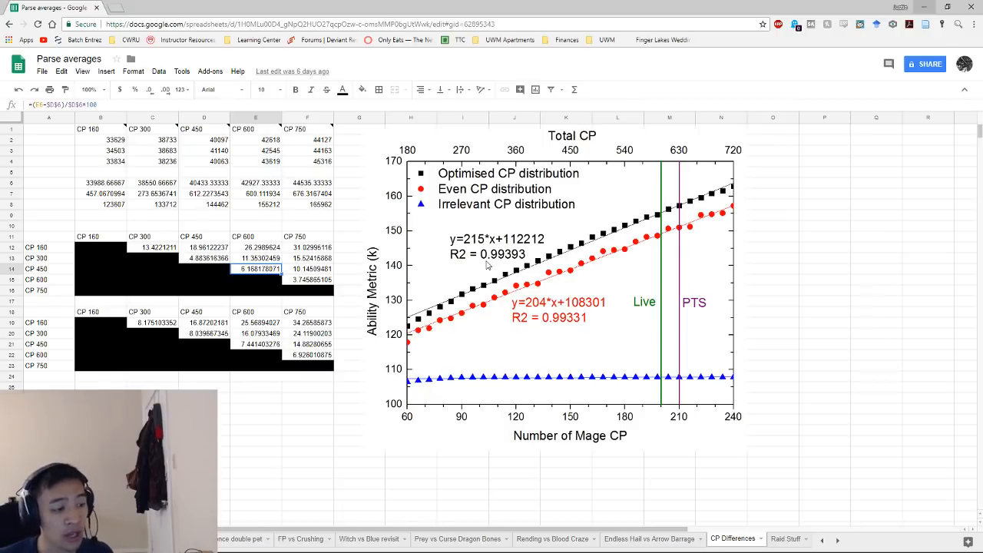
{"action": "left_click", "coordinate": [202, 258]}
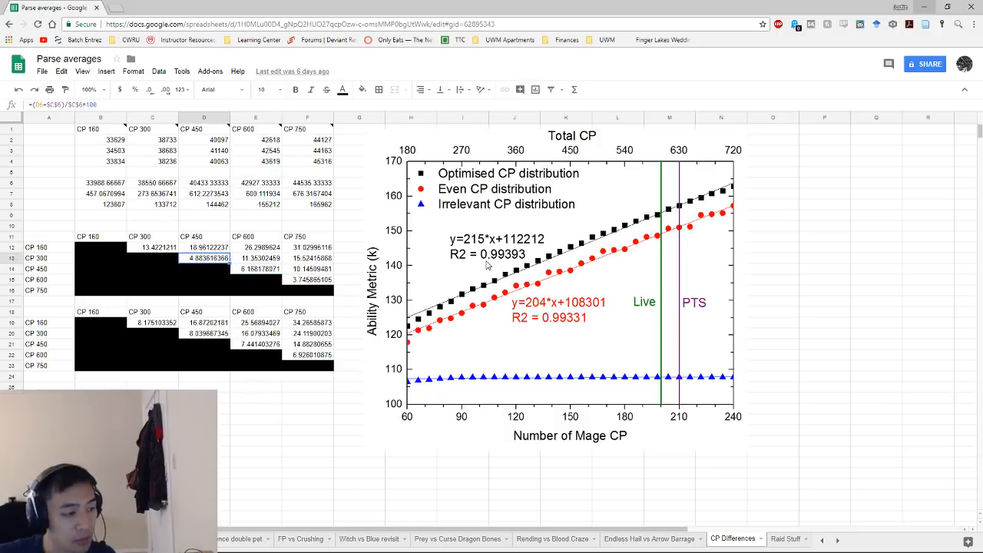
{"action": "left_click", "coordinate": [307, 280]}
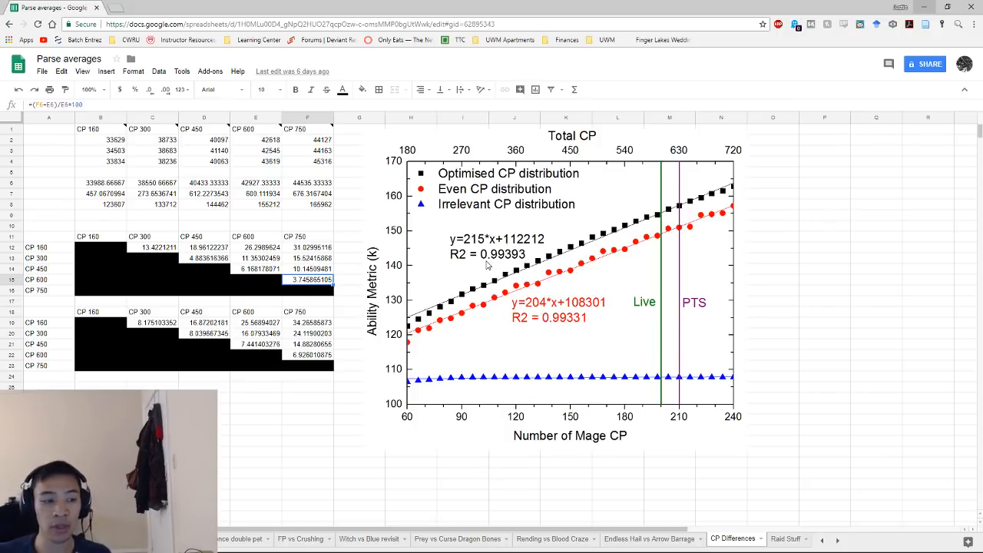
{"action": "mouse_move", "coordinate": [453, 298]}
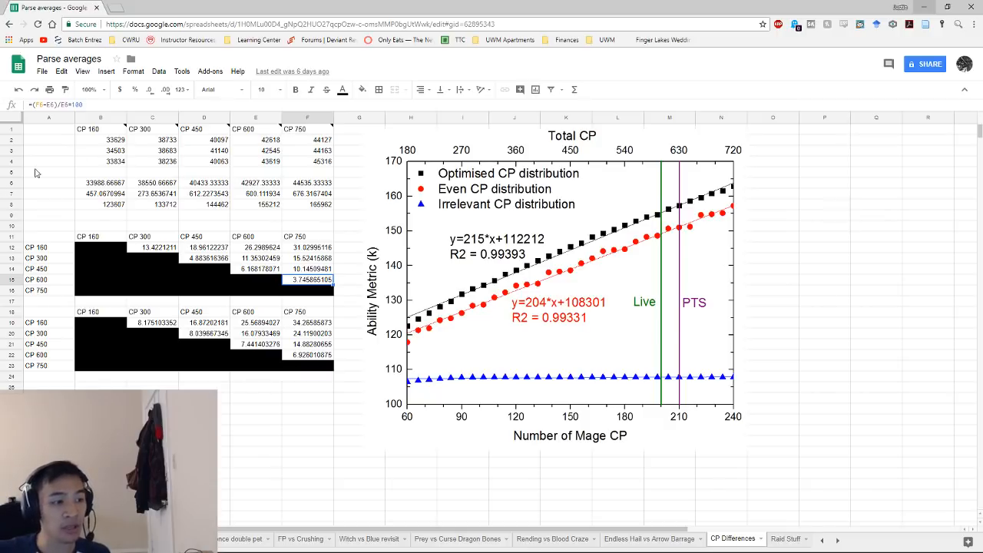
{"action": "left_click", "coordinate": [307, 161]}
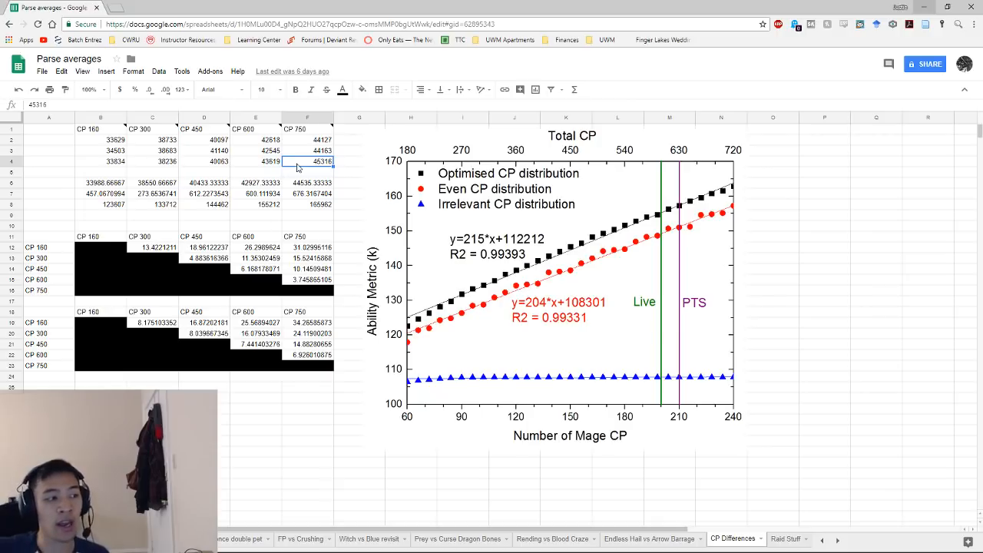
{"action": "left_click", "coordinate": [100, 161]}
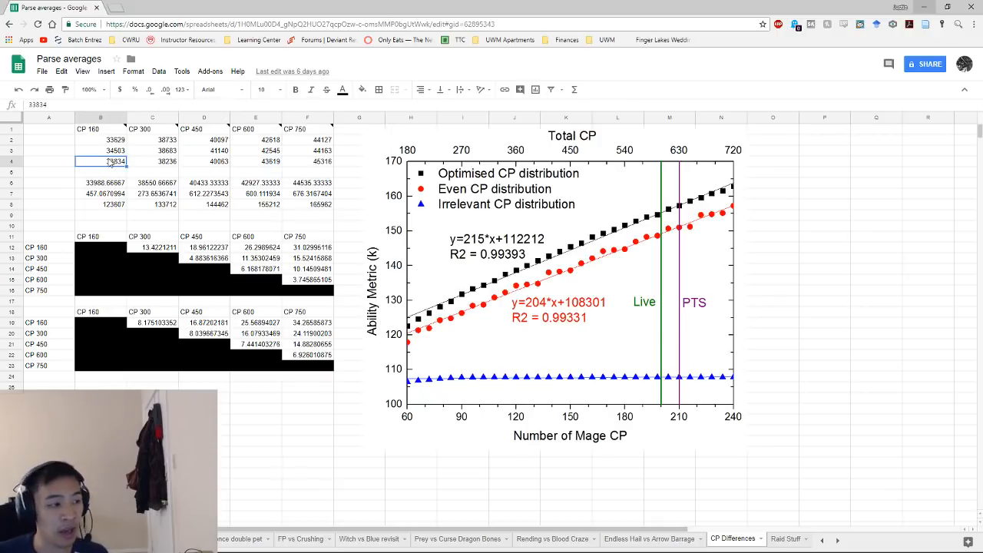